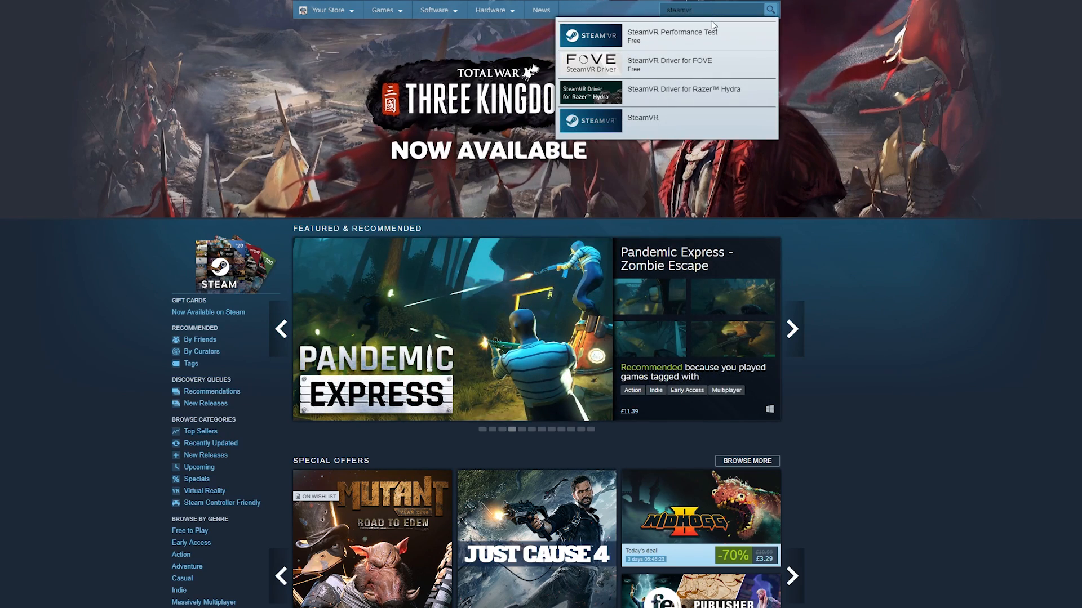
# Find the SteamVR Performance Test in the store search and go to its page
pyautogui.click(670, 32)
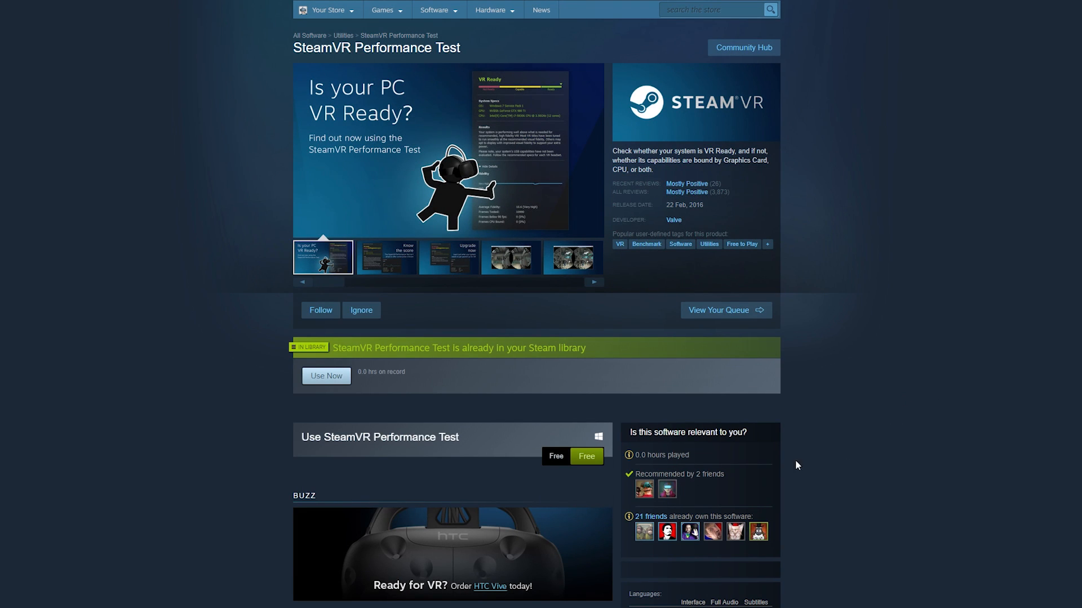
pyautogui.click(326, 376)
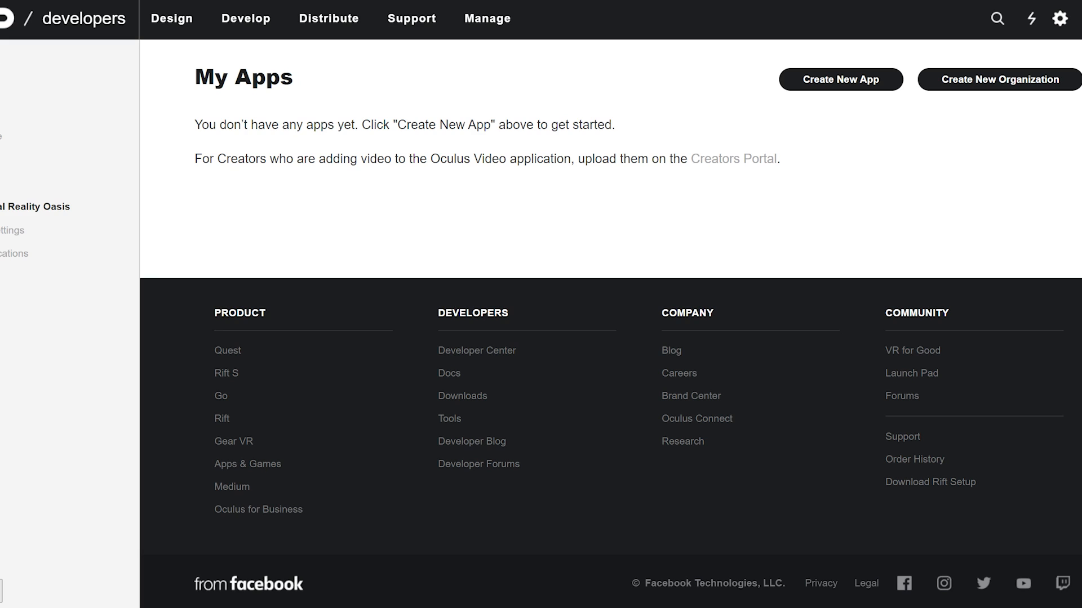
# Begin a new organization named I LOVE VR from the My Apps dashboard
pyautogui.click(999, 79)
pyautogui.write('I LOVE VR')
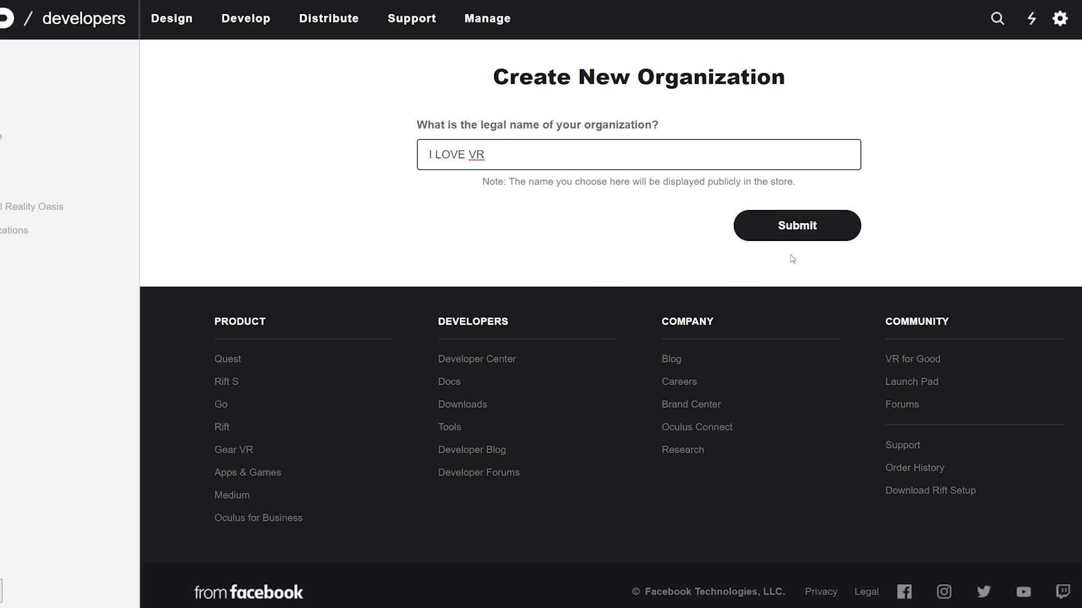
pyautogui.moveTo(792, 233)
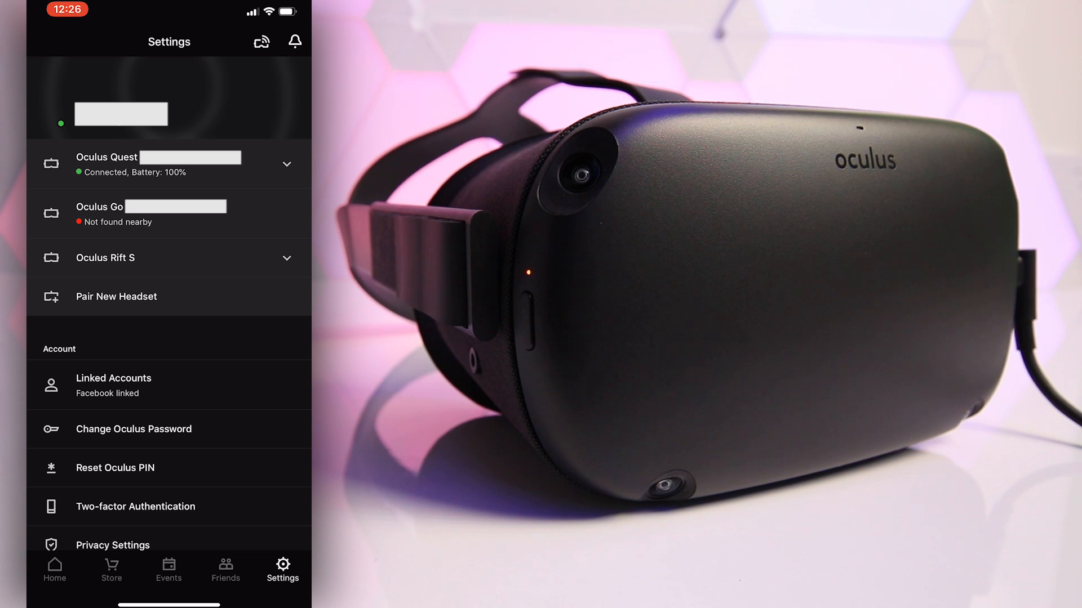
# Expand the connected Oculus Quest headset's options in the Settings tab
pyautogui.click(287, 165)
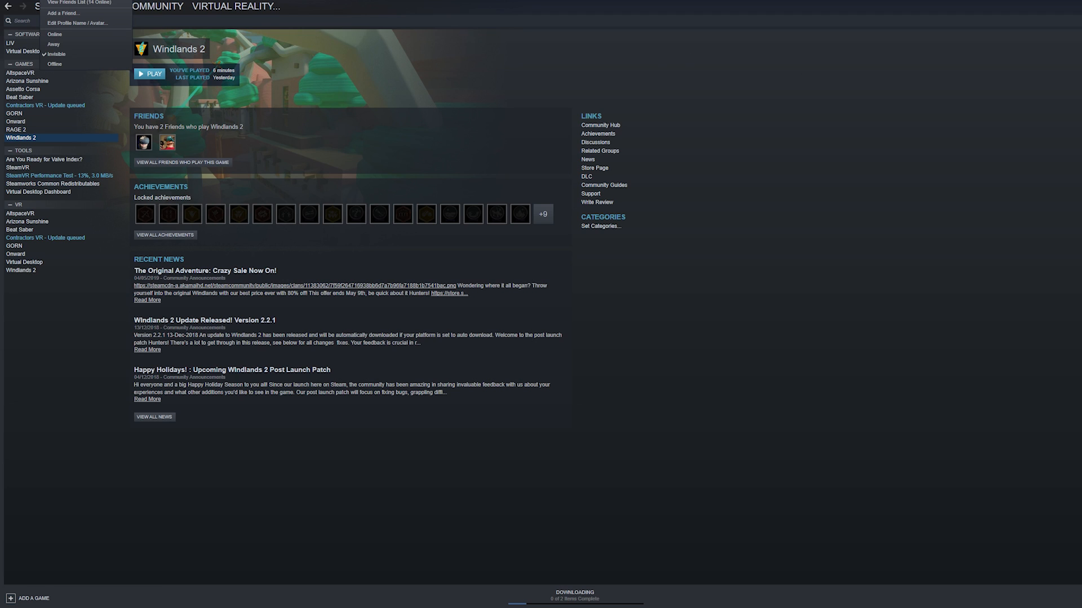
# Filter the library to Tools and bring up the context menu for SteamVR
pyautogui.click(78, 12)
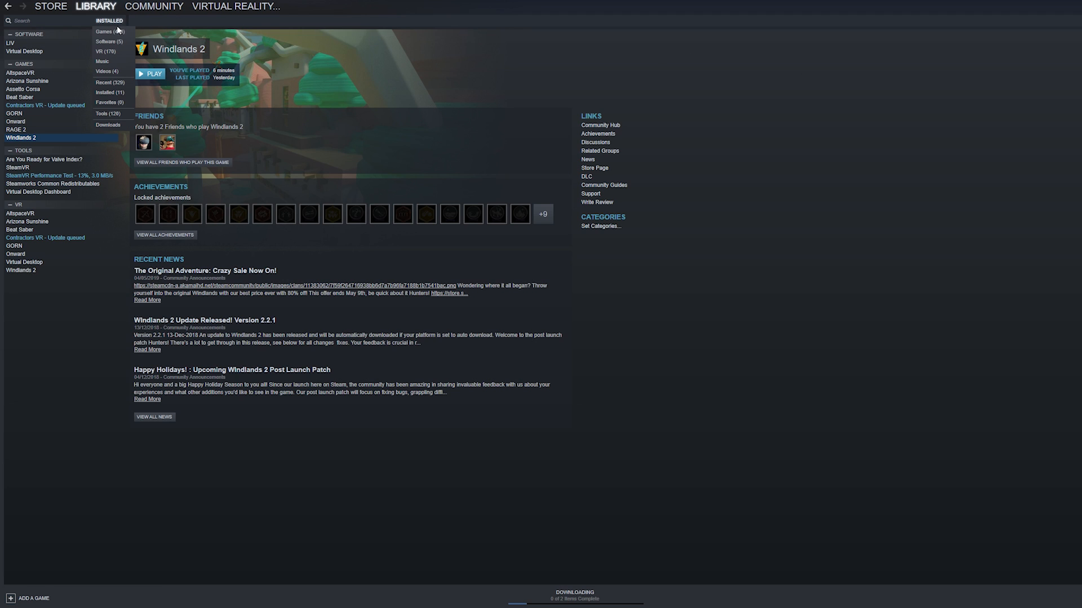
pyautogui.click(103, 112)
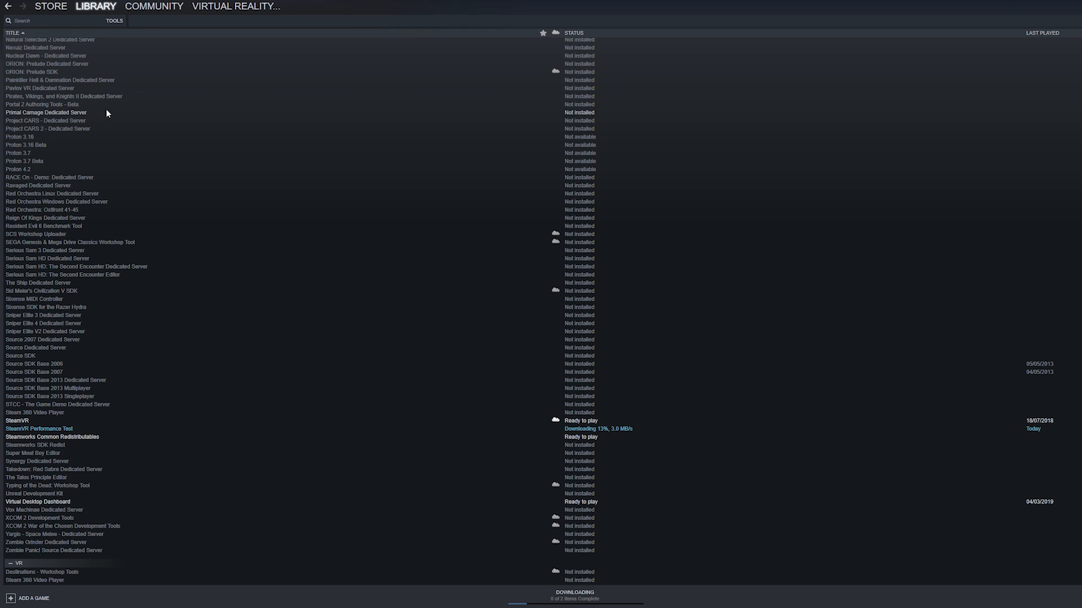
pyautogui.moveTo(18, 419)
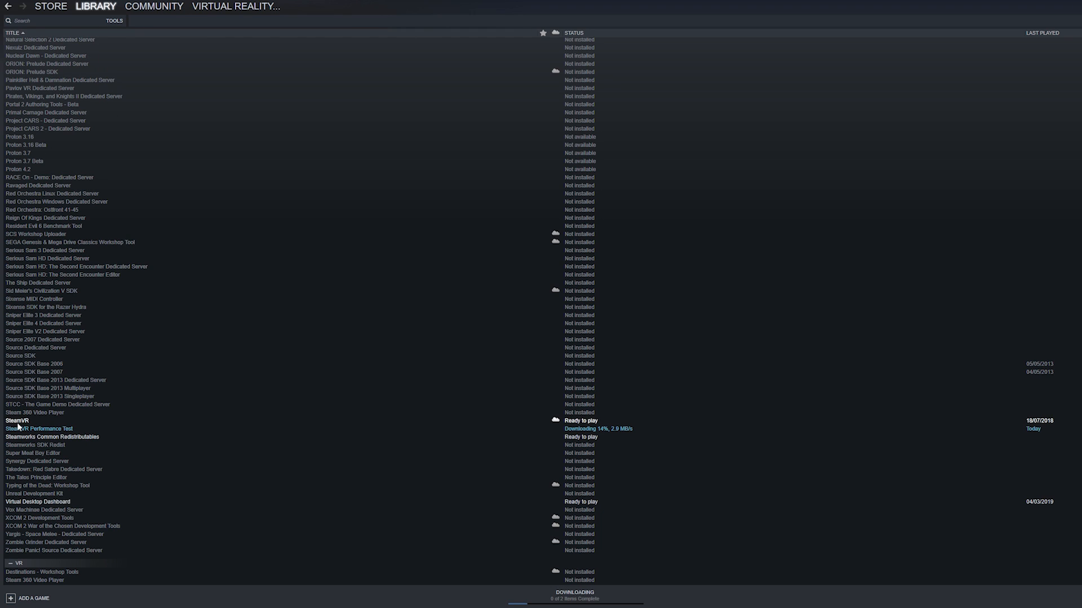
pyautogui.rightClick(13, 418)
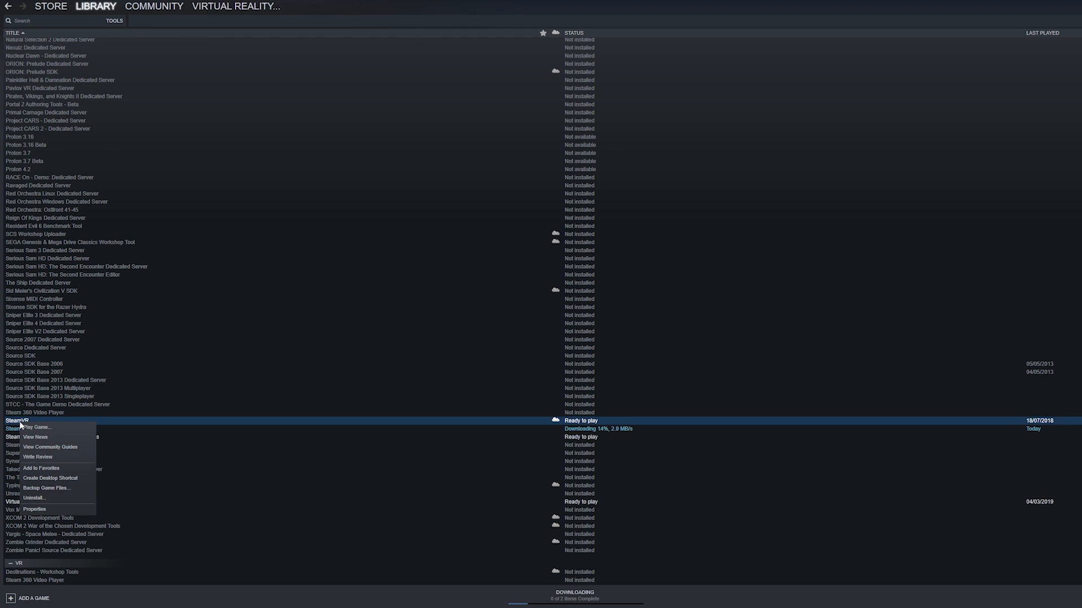
pyautogui.moveTo(31, 430)
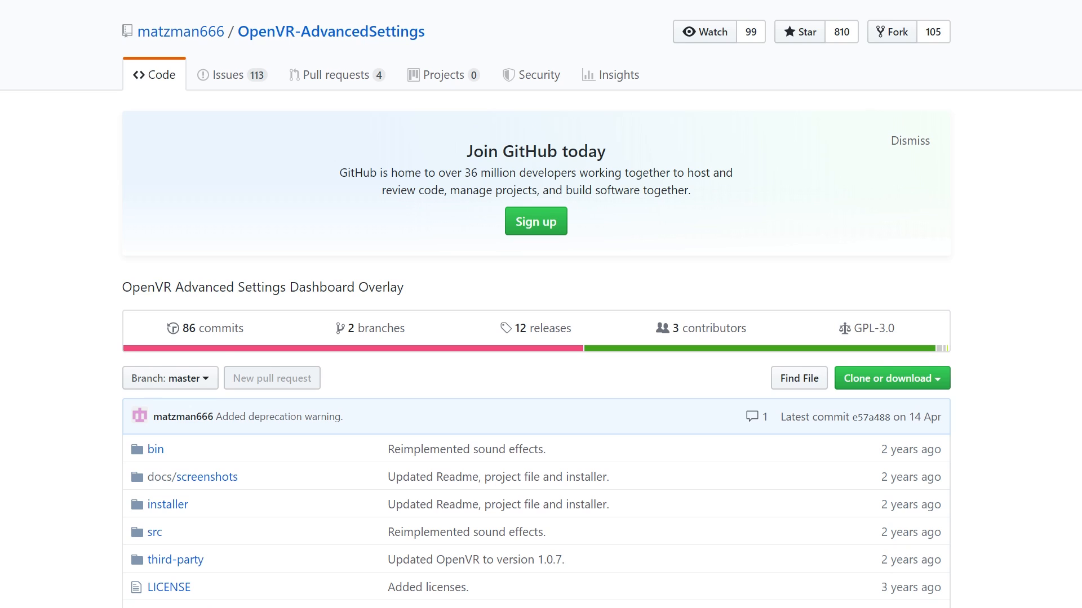
# Reach the releases link in the OpenVR-AdvancedSettings readme and go to the releases page
pyautogui.scroll(-3)
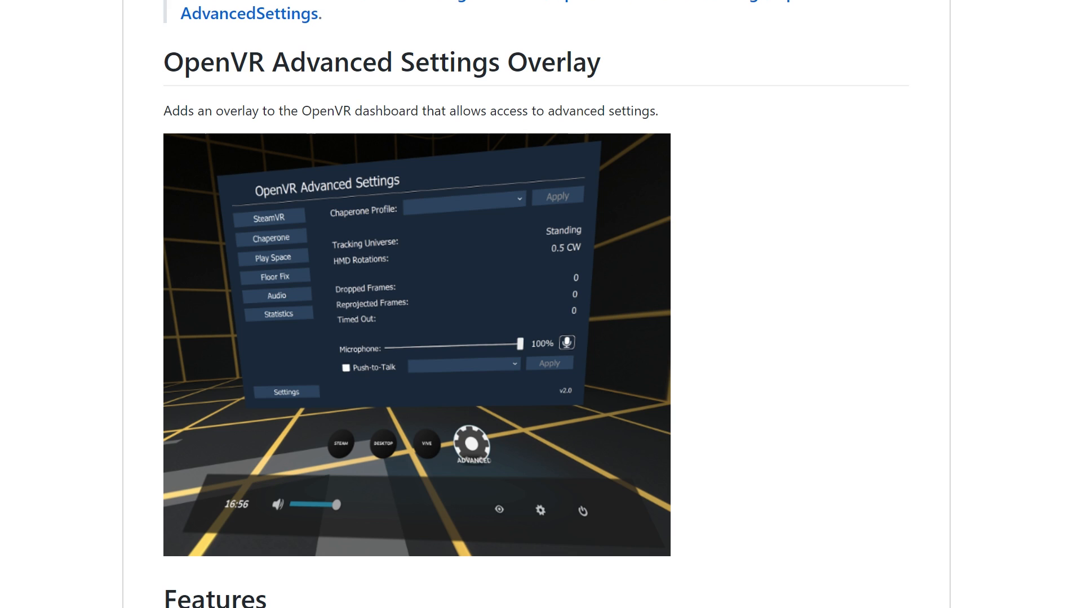
pyautogui.scroll(-3)
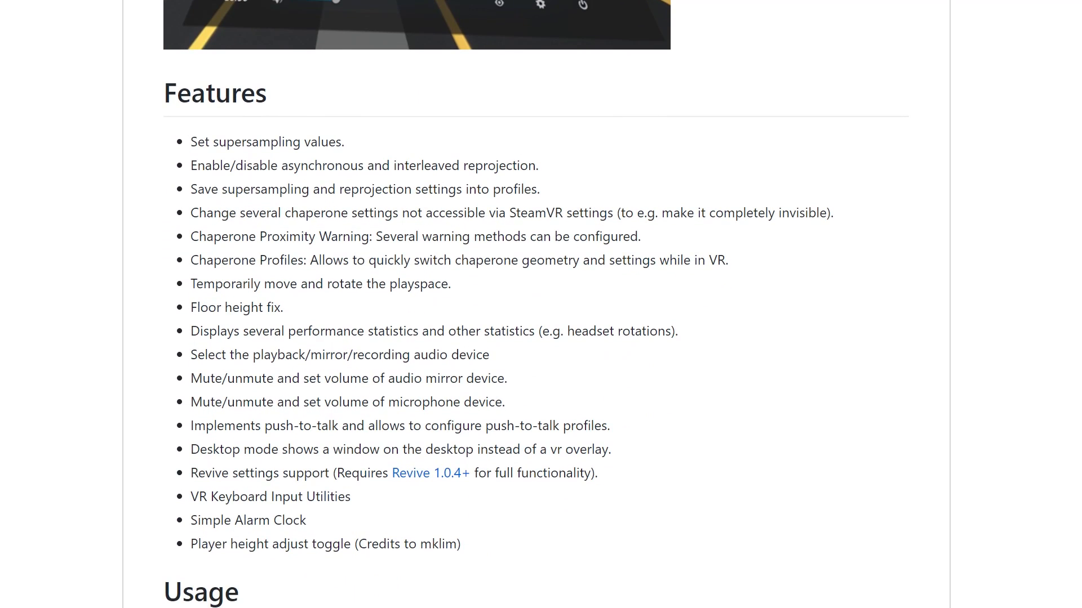
pyautogui.scroll(-3)
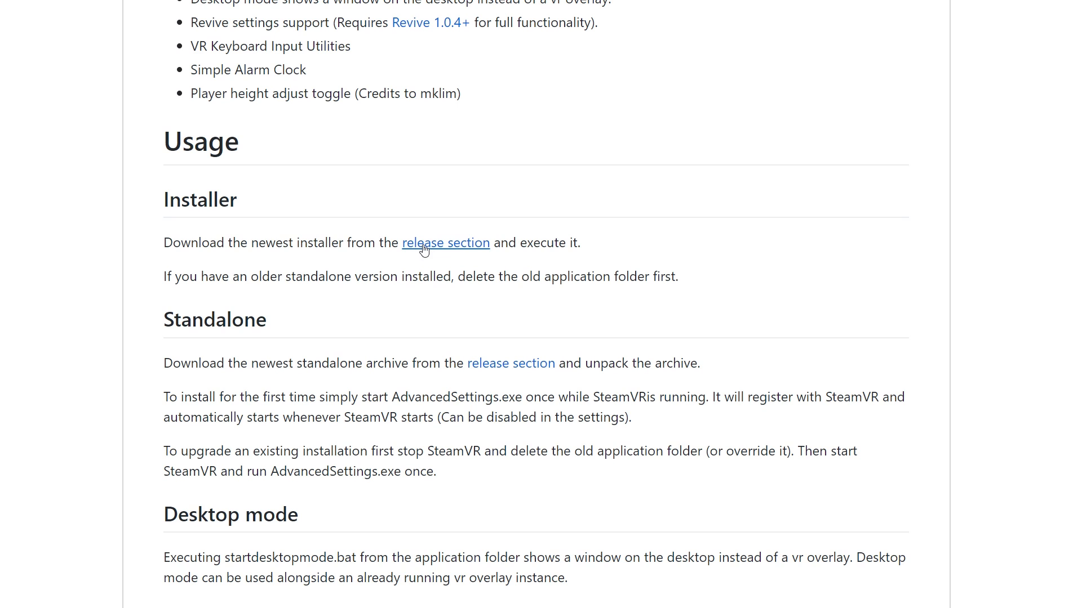
pyautogui.click(446, 243)
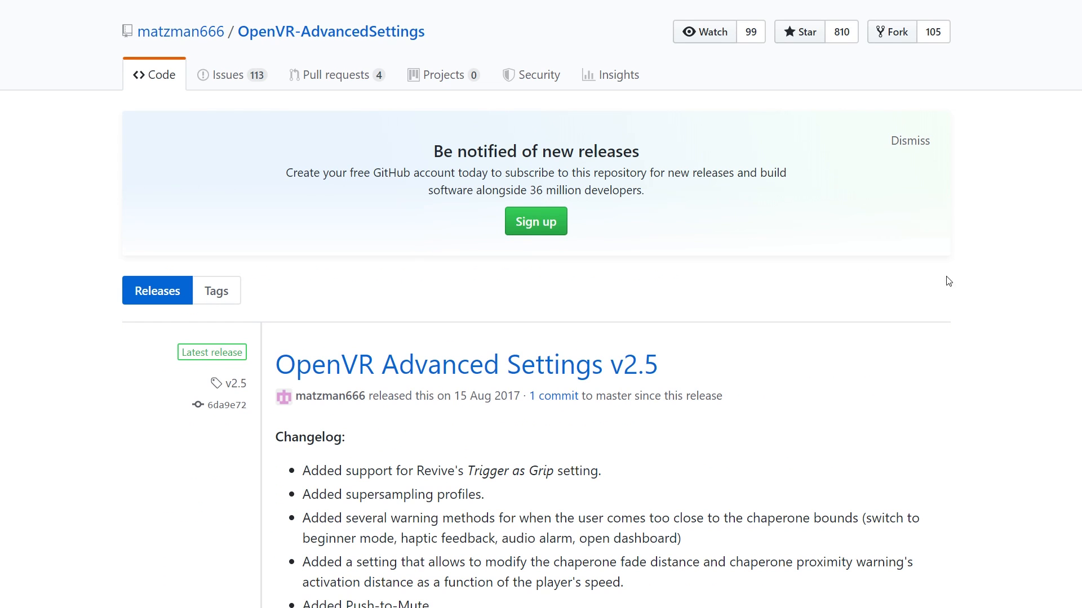
# Bring the v2.5 release's Assets with its installer files into view
pyautogui.scroll(-3)
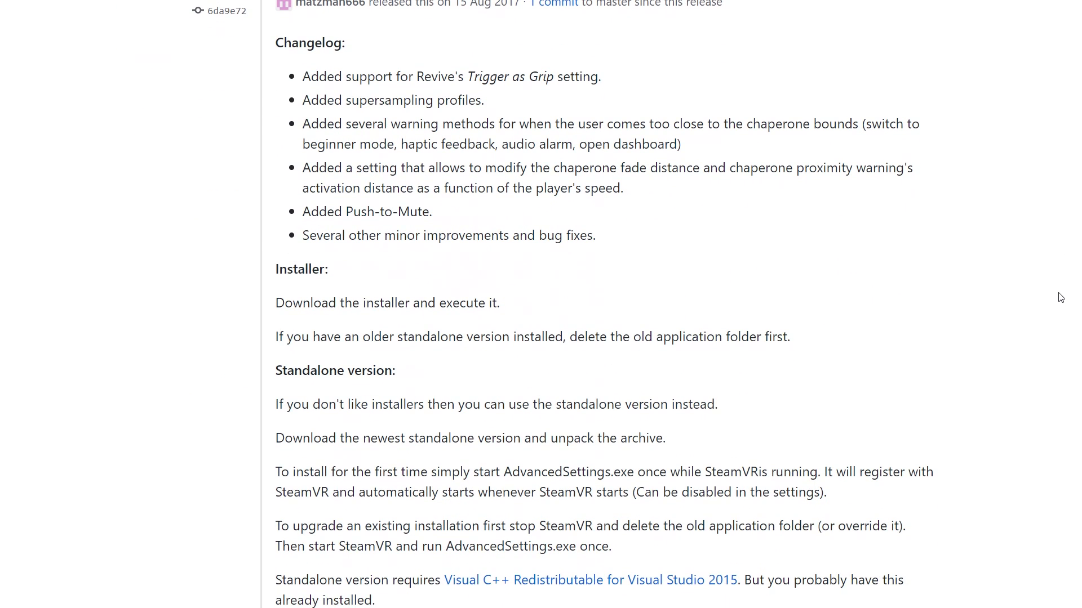
pyautogui.scroll(-3)
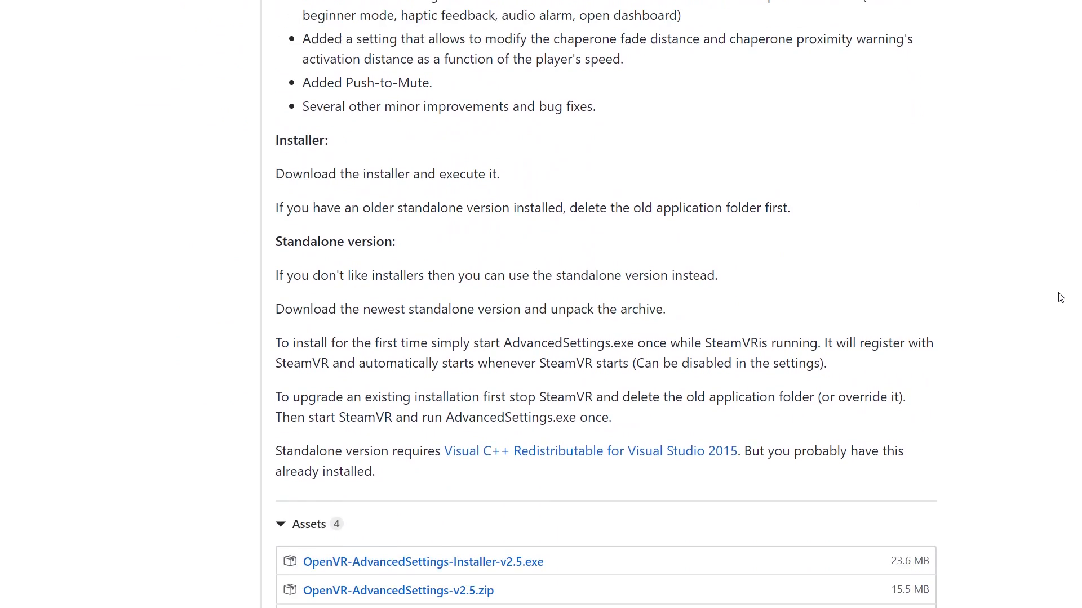
pyautogui.scroll(-3)
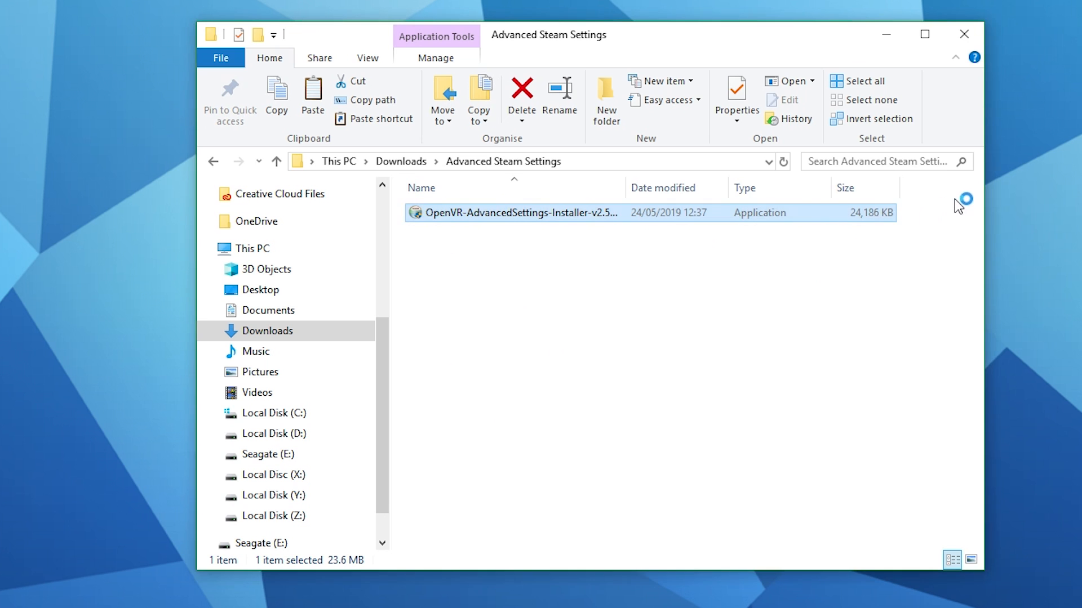
# Run the OpenVR-AdvancedSettings-Installer from the Downloads folder
pyautogui.doubleClick(515, 212)
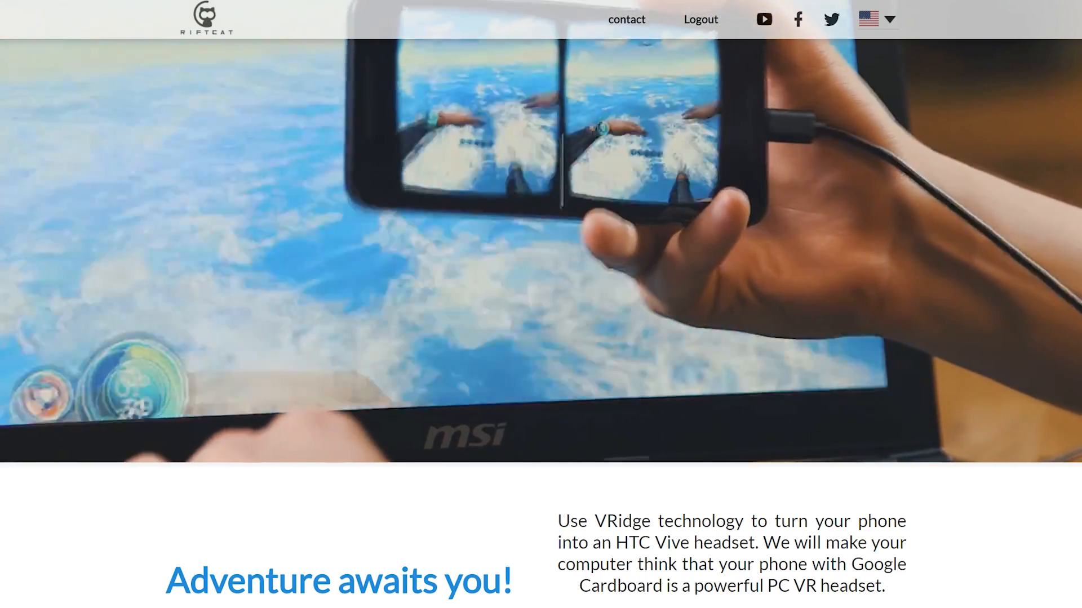
# Scroll the RiftCat Quest page down to the Manual installation section with the adb install command
pyautogui.scroll(-3)
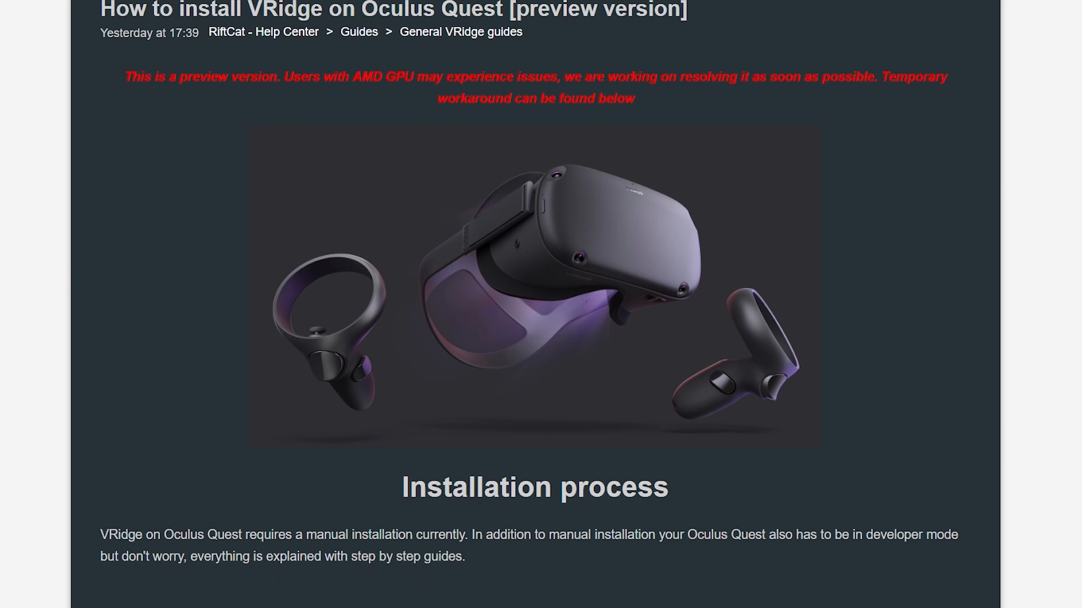
pyautogui.scroll(-3)
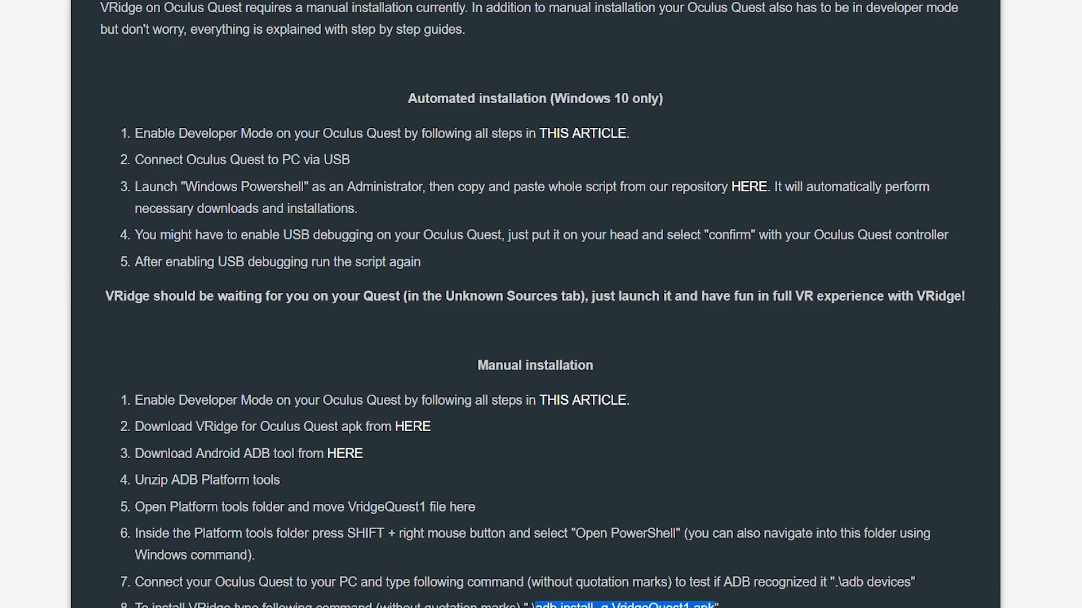
pyautogui.scroll(-3)
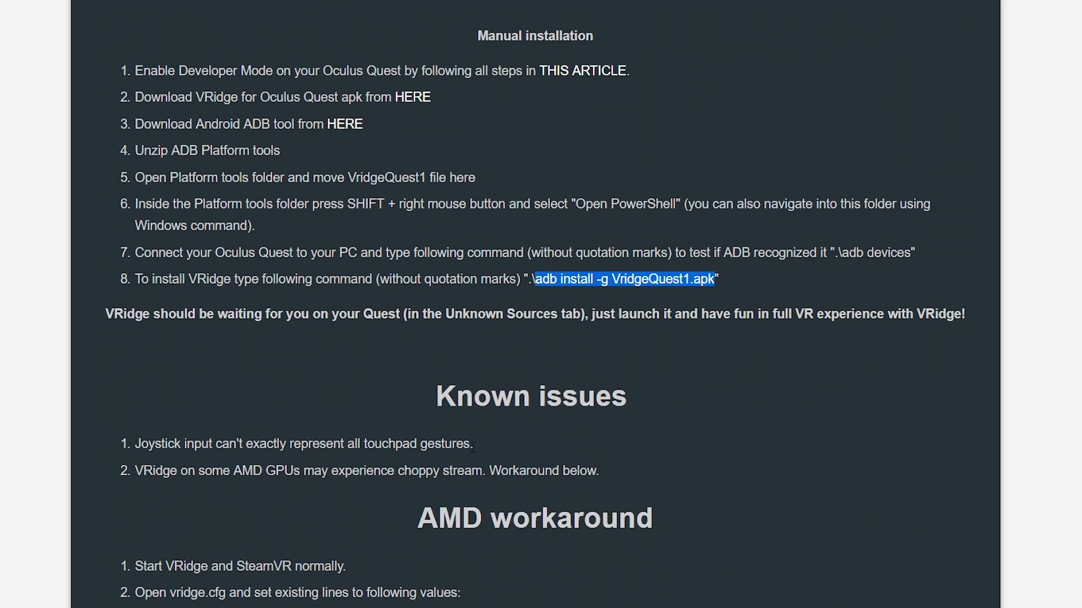
pyautogui.moveTo(413, 103)
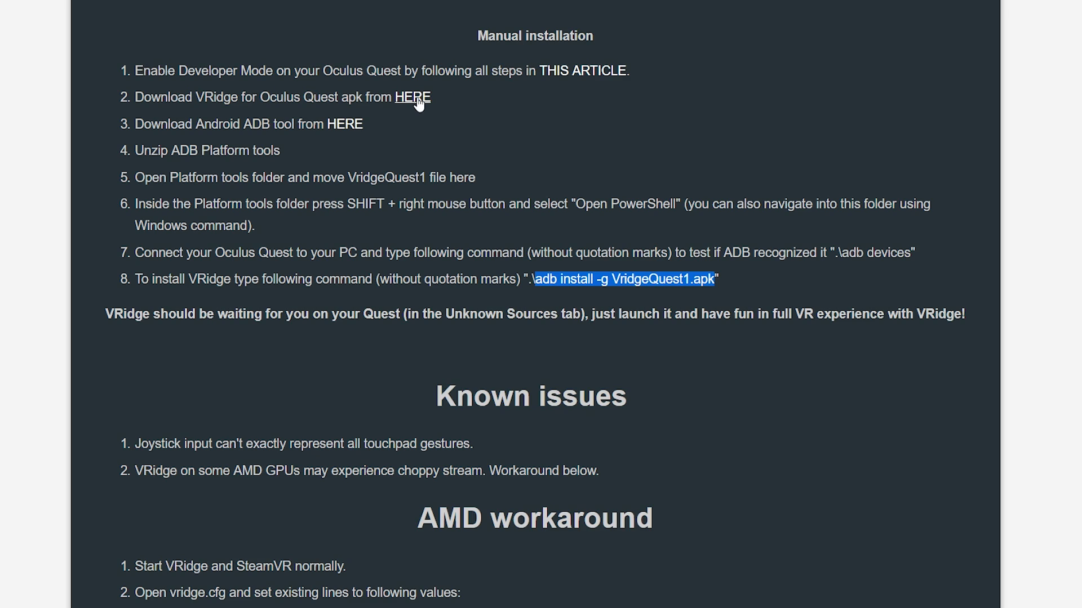
pyautogui.moveTo(355, 128)
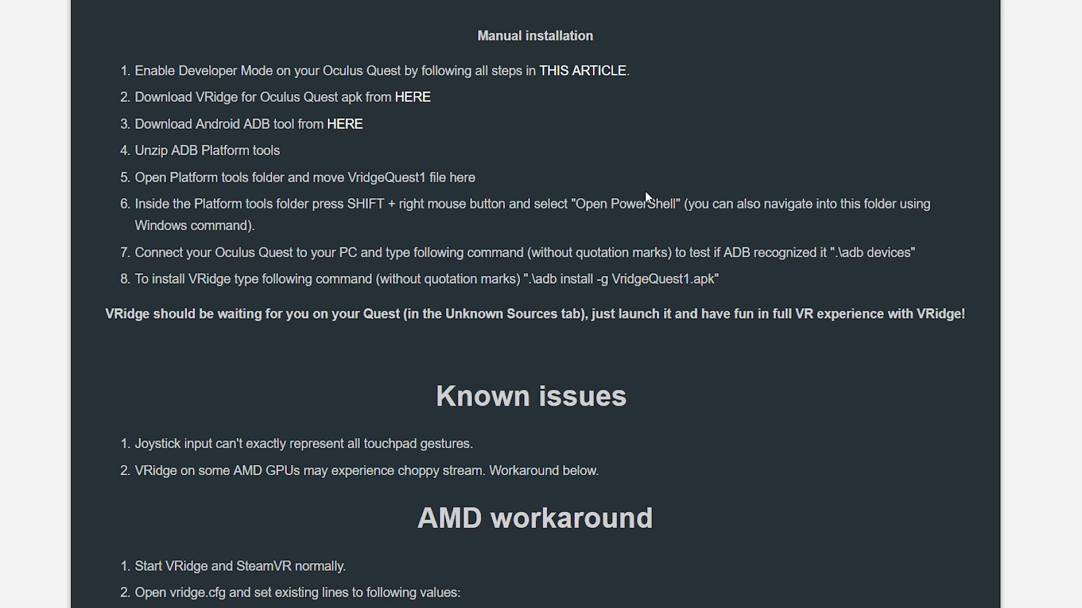
pyautogui.moveTo(424, 125)
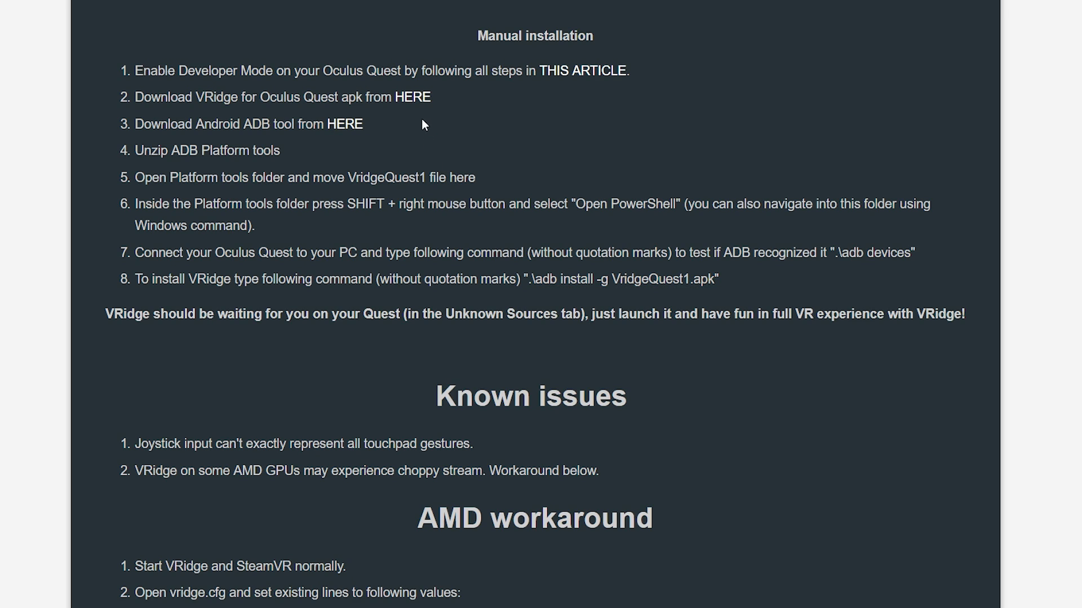
pyautogui.moveTo(391, 125)
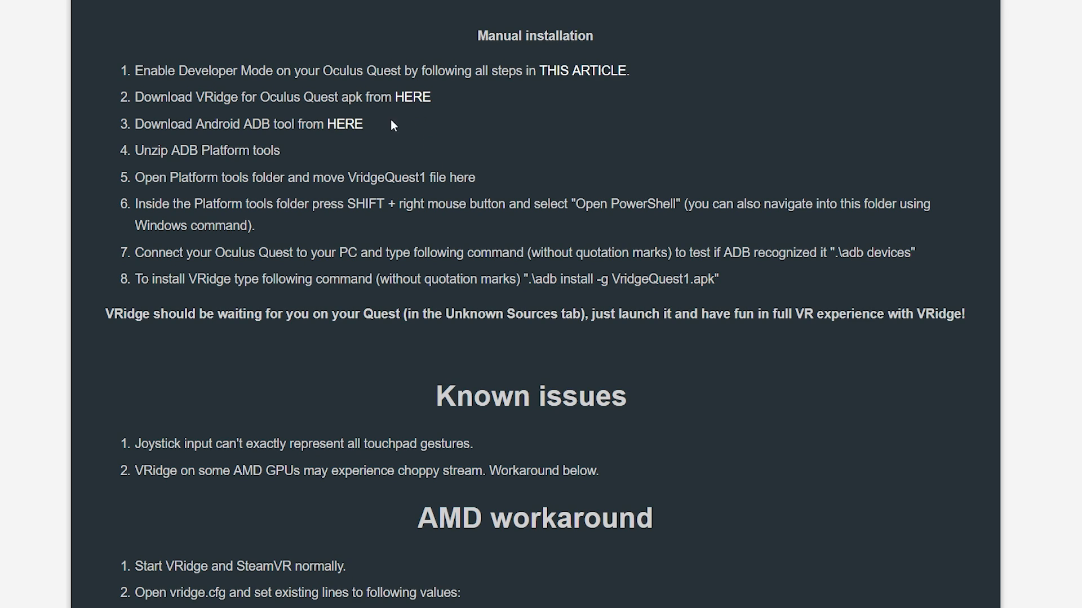
pyautogui.moveTo(348, 126)
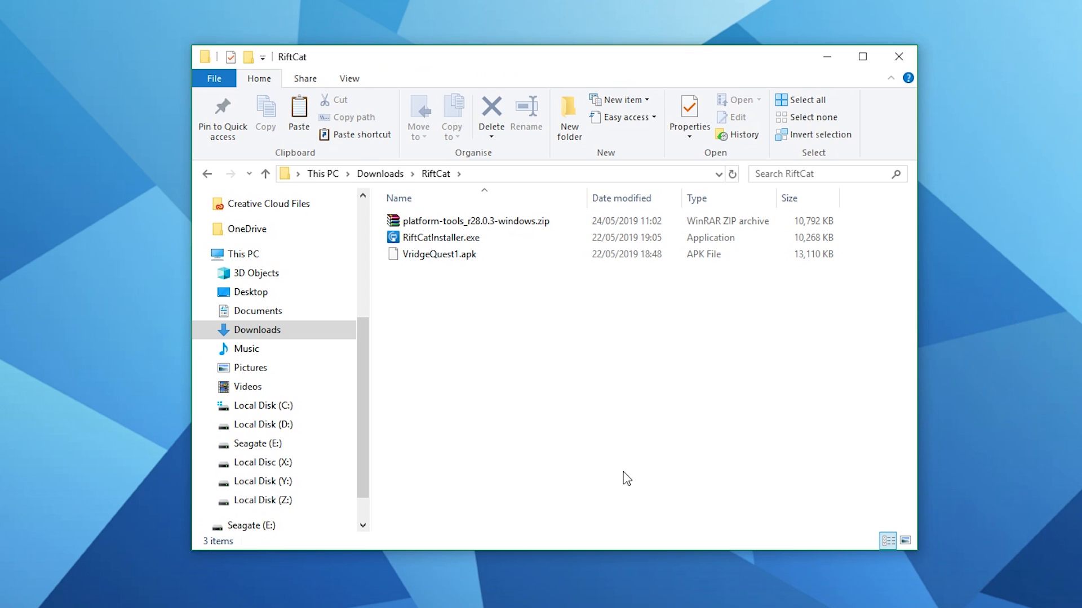
pyautogui.moveTo(560, 385)
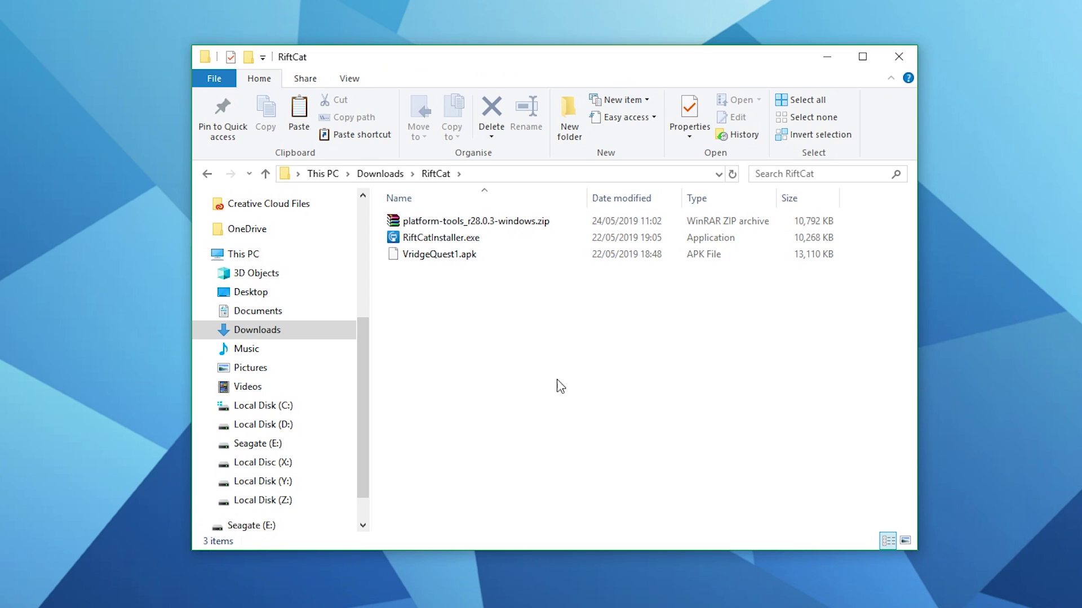
# Install the RiftCat Client from RiftCatInstaller.exe and close the client window it launches
pyautogui.doubleClick(439, 238)
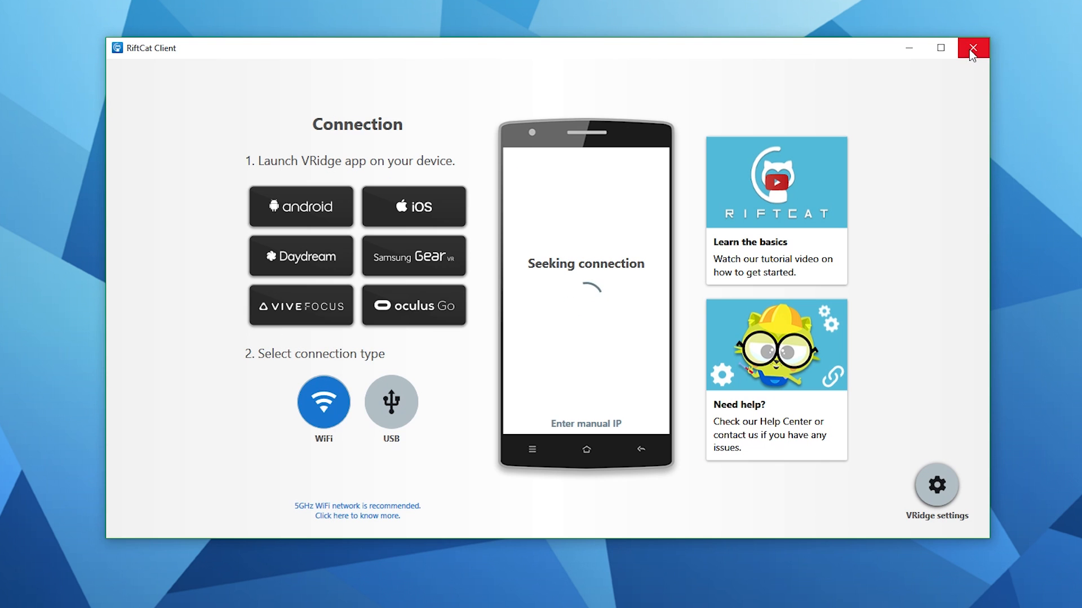
pyautogui.click(973, 48)
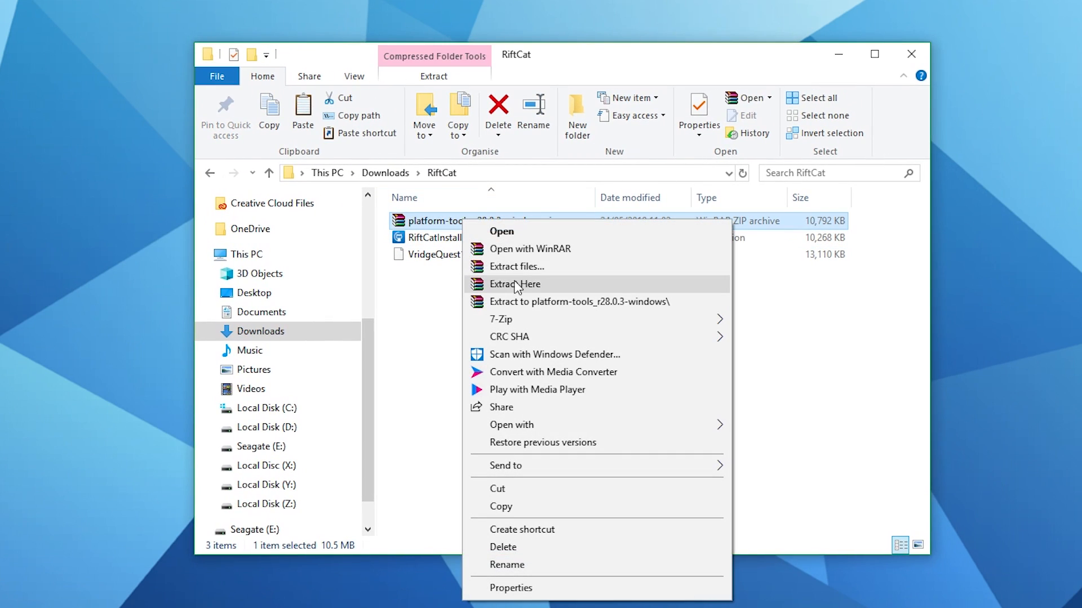
# Extract the platform-tools zip here and select all files inside the extracted platform-tools folder
pyautogui.click(515, 284)
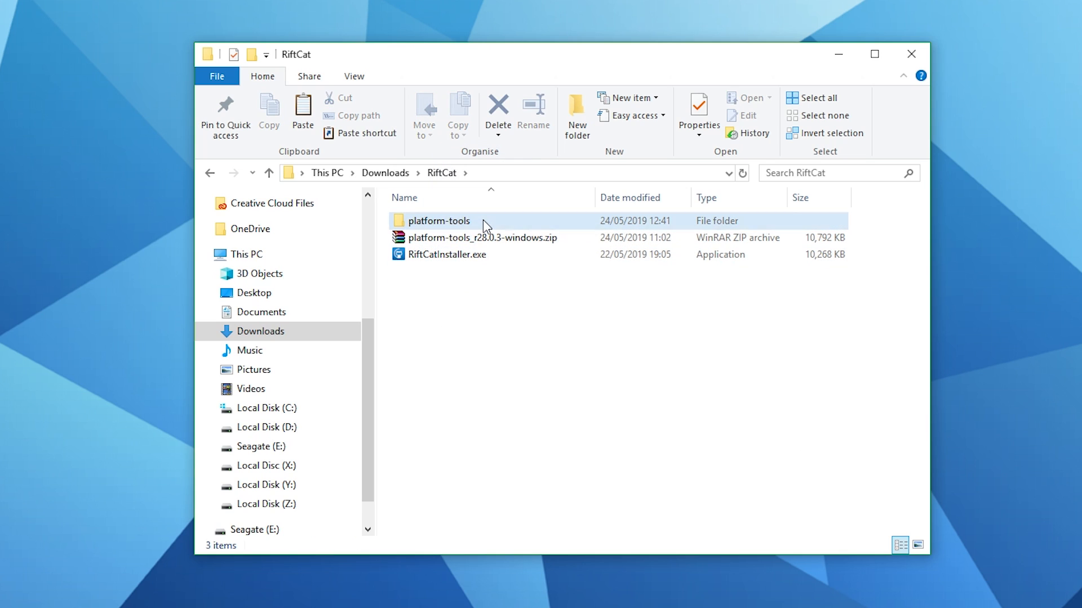
pyautogui.doubleClick(439, 221)
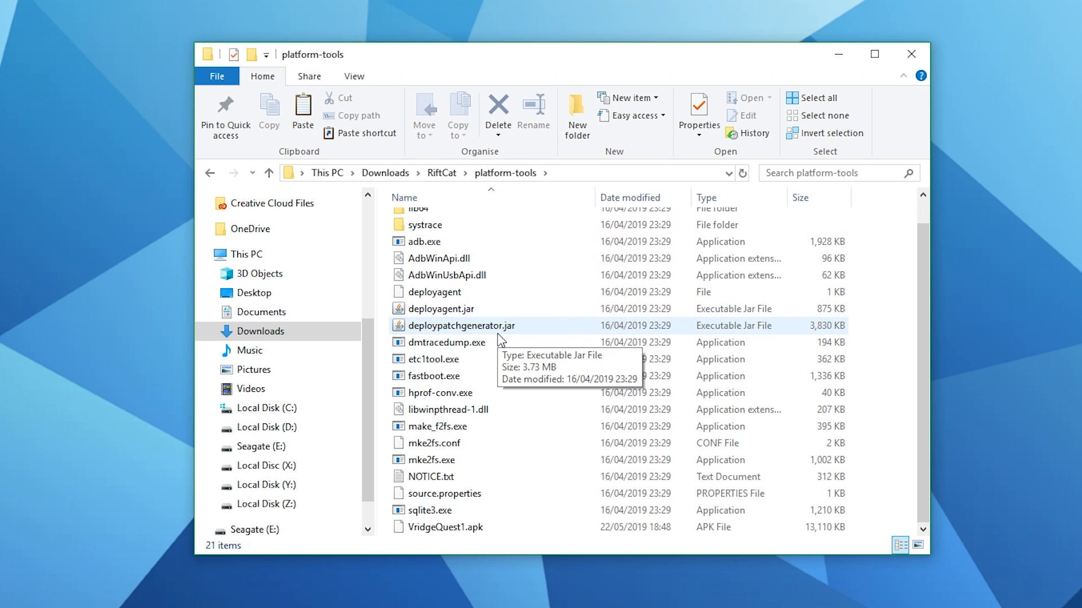
pyautogui.click(445, 527)
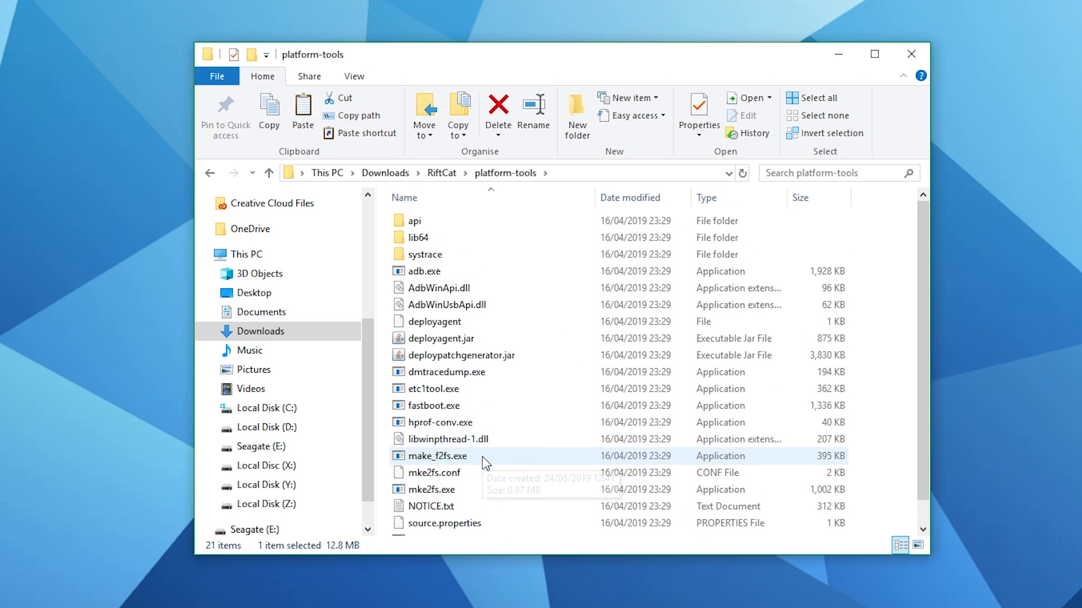
pyautogui.press('ctrl+a')
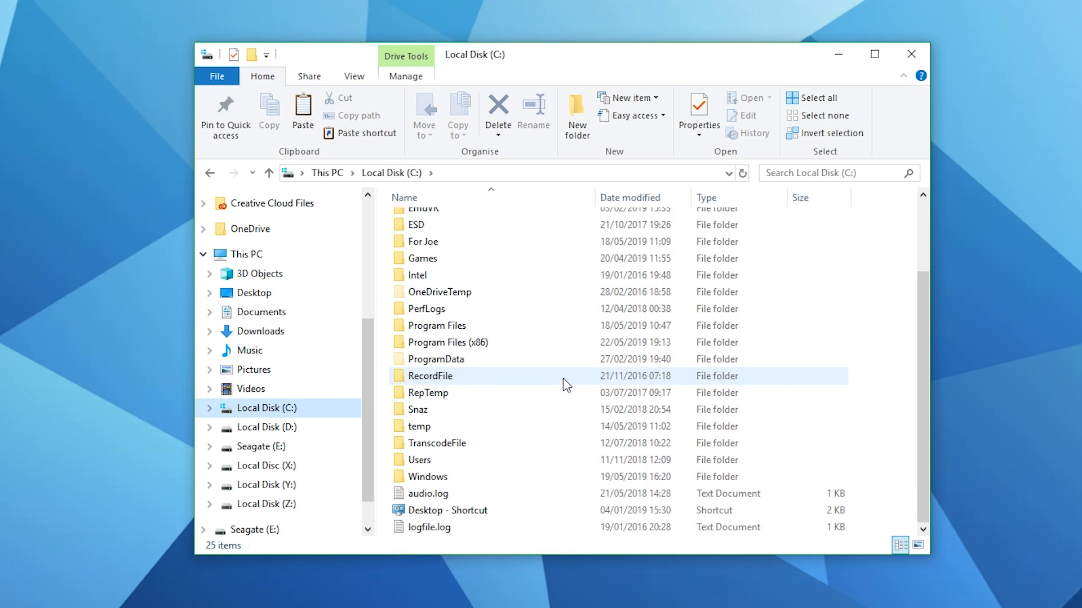
# Paste the platform tools files into the user's home folder under C:\Users
pyautogui.doubleClick(418, 460)
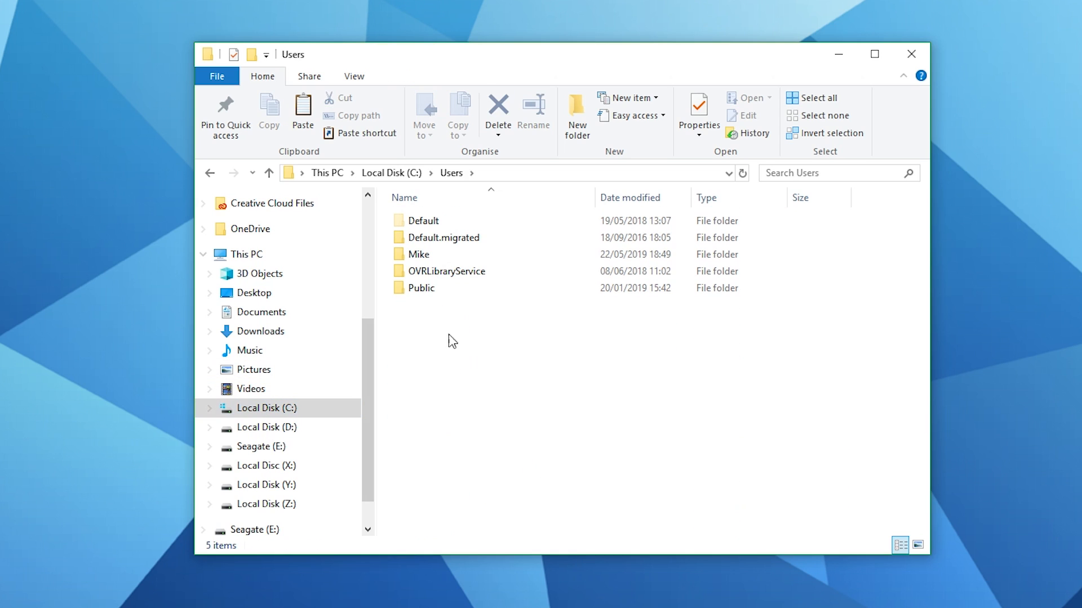
pyautogui.doubleClick(420, 255)
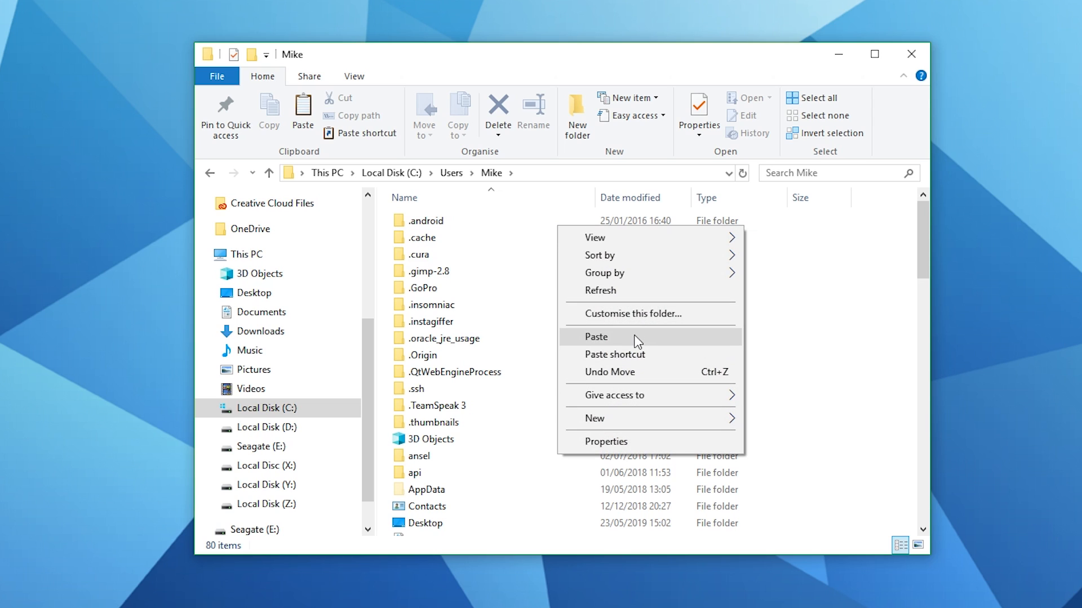
pyautogui.click(596, 337)
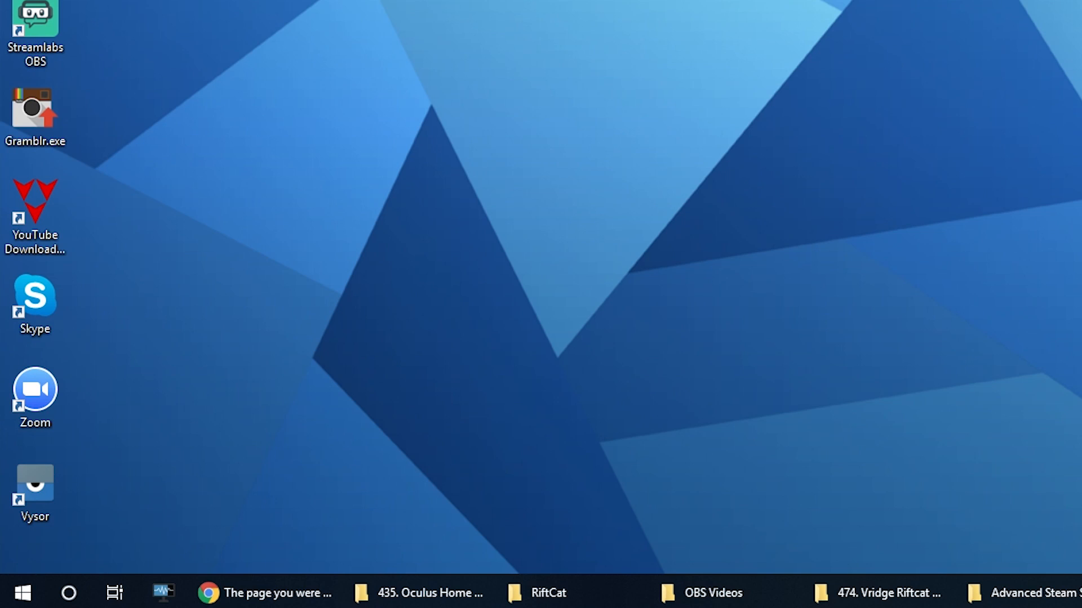
# Launch Command Prompt from the Start search for 'cm'
pyautogui.click(69, 590)
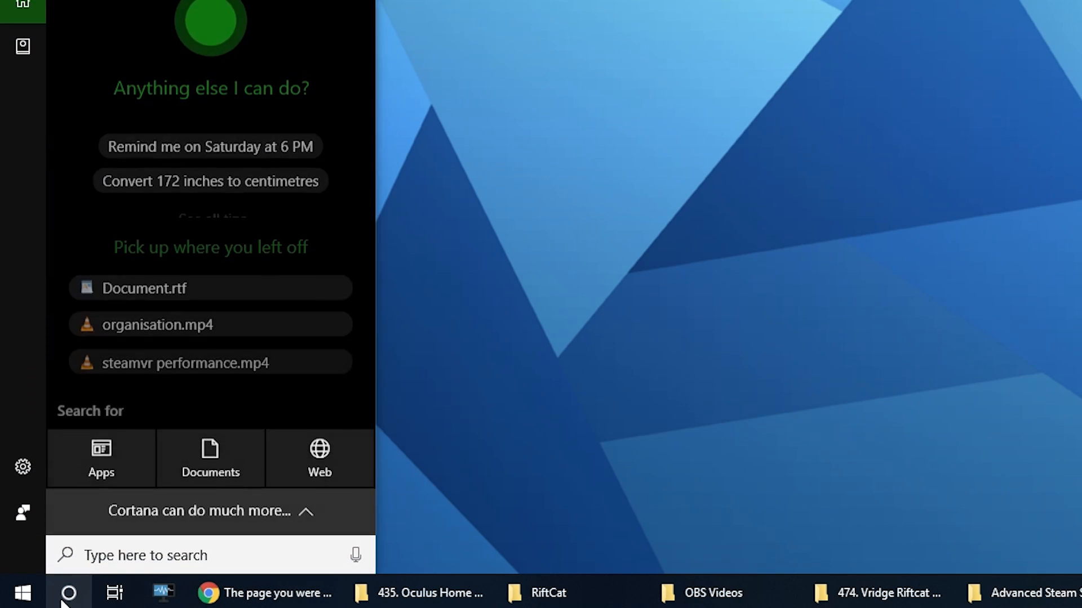
pyautogui.write('cm')
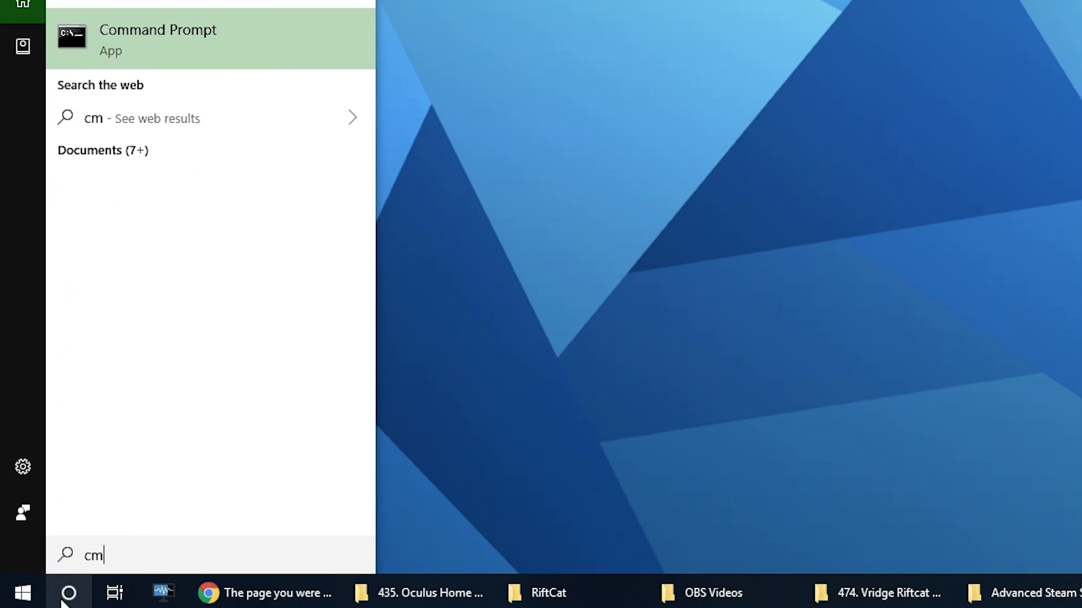
pyautogui.click(158, 38)
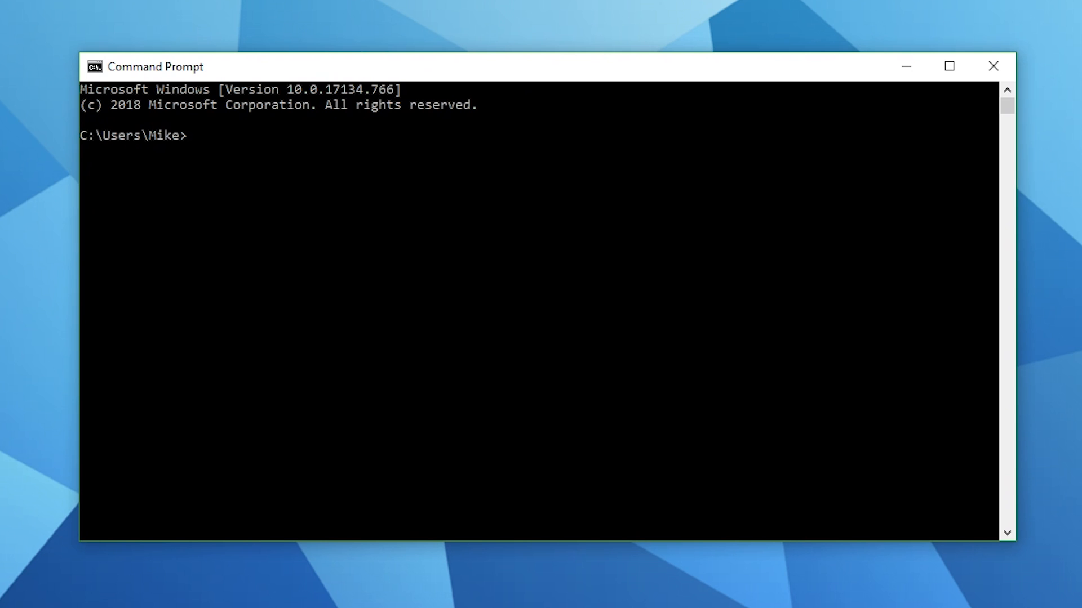
# Run adb to confirm it works, then adb devices to list the attached headset
pyautogui.write('adb')
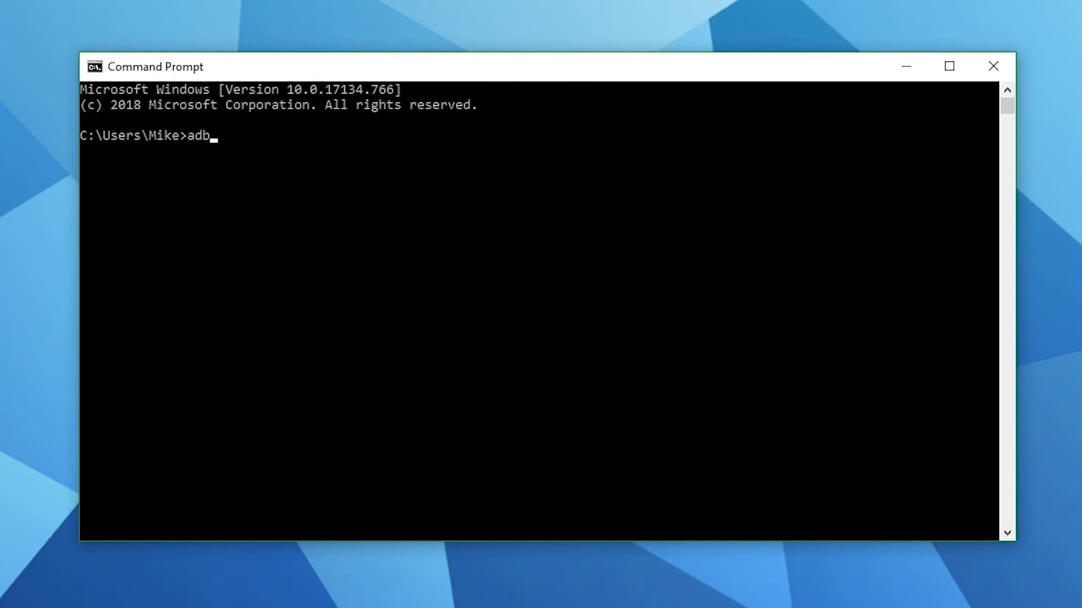
pyautogui.press('Enter')
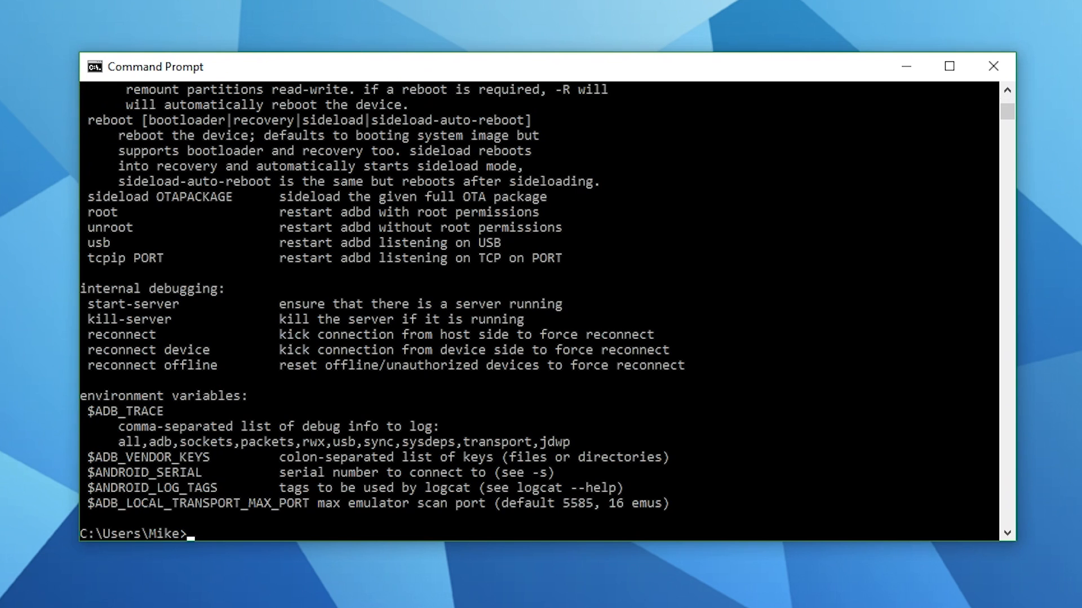
pyautogui.write('ad')
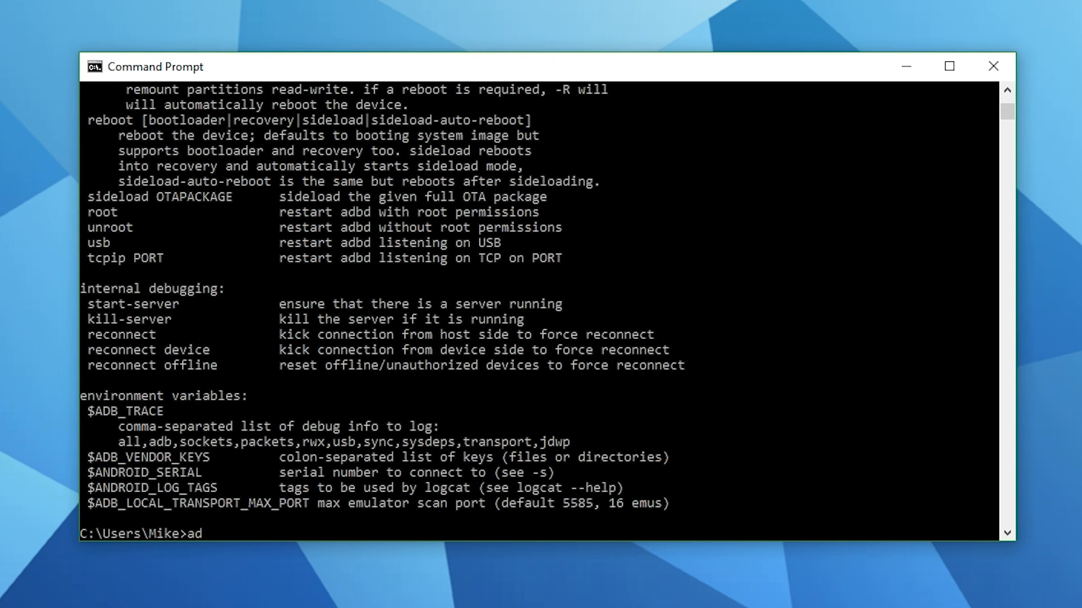
pyautogui.write('b devices')
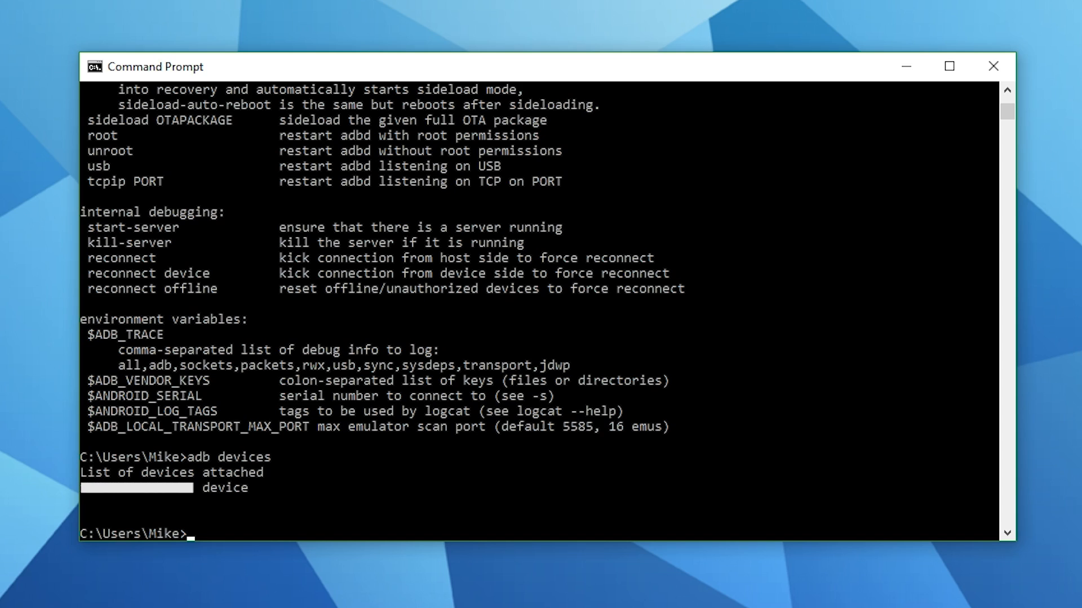
pyautogui.write('adb')
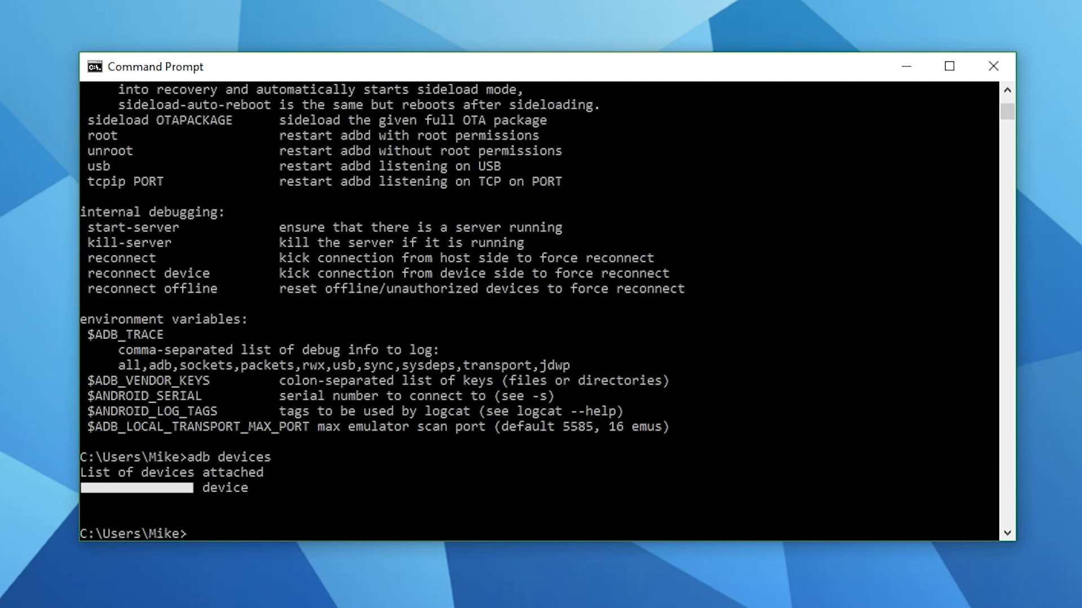
# Begin the command adb install -g with the start of the VRidge APK file name
pyautogui.write('adb')
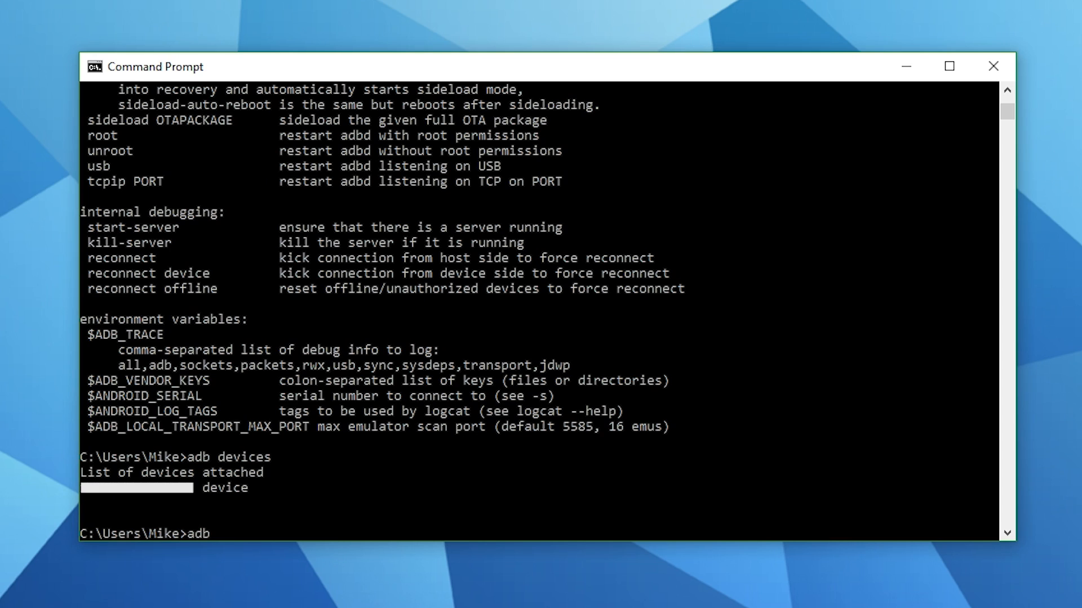
pyautogui.write('install')
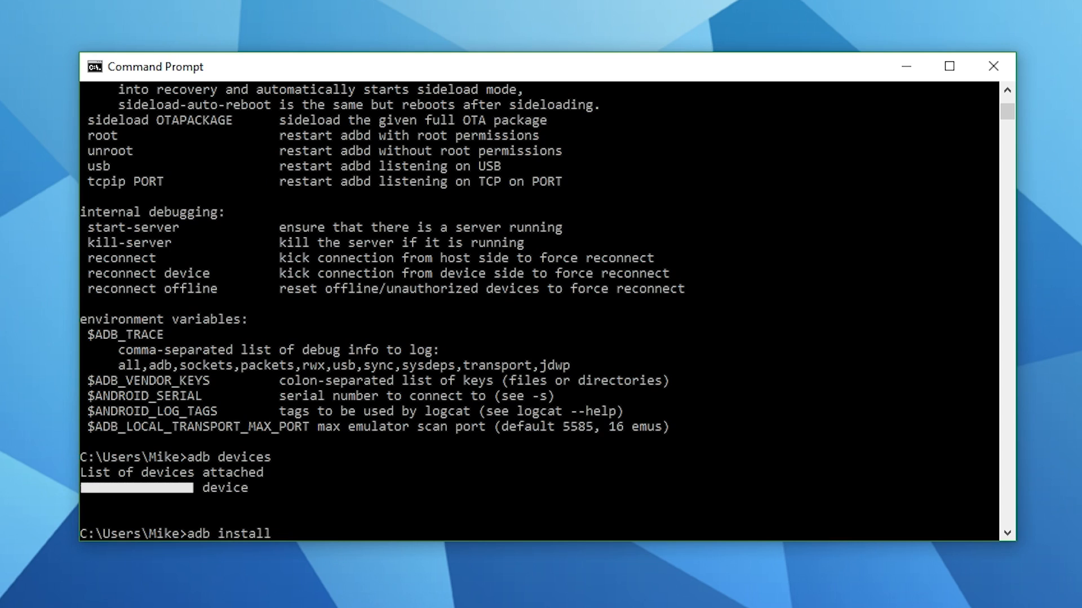
pyautogui.write('-g')
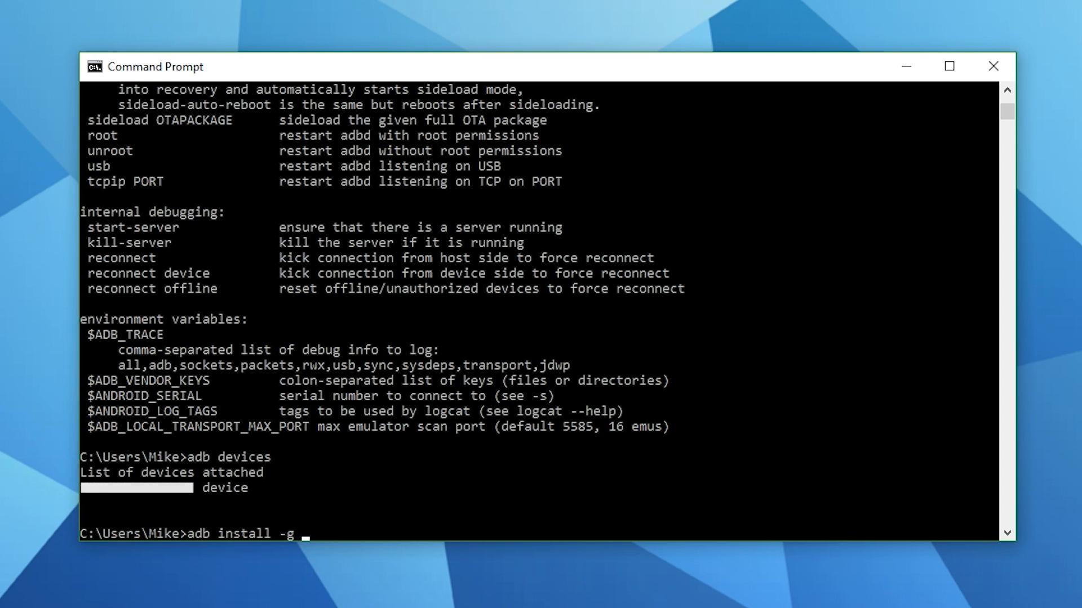
pyautogui.write('V')
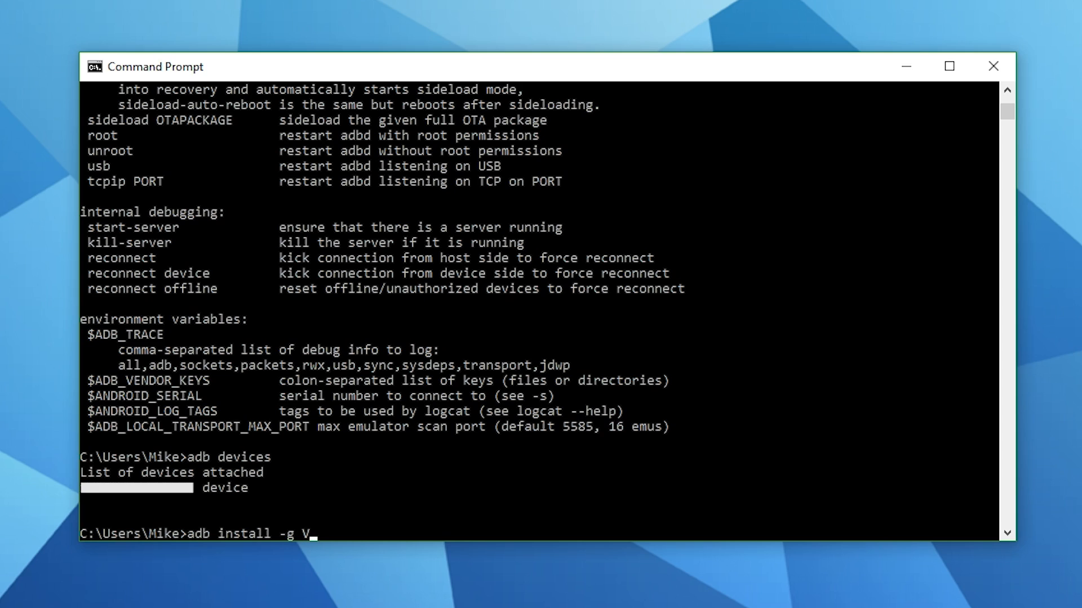
pyautogui.write('r')
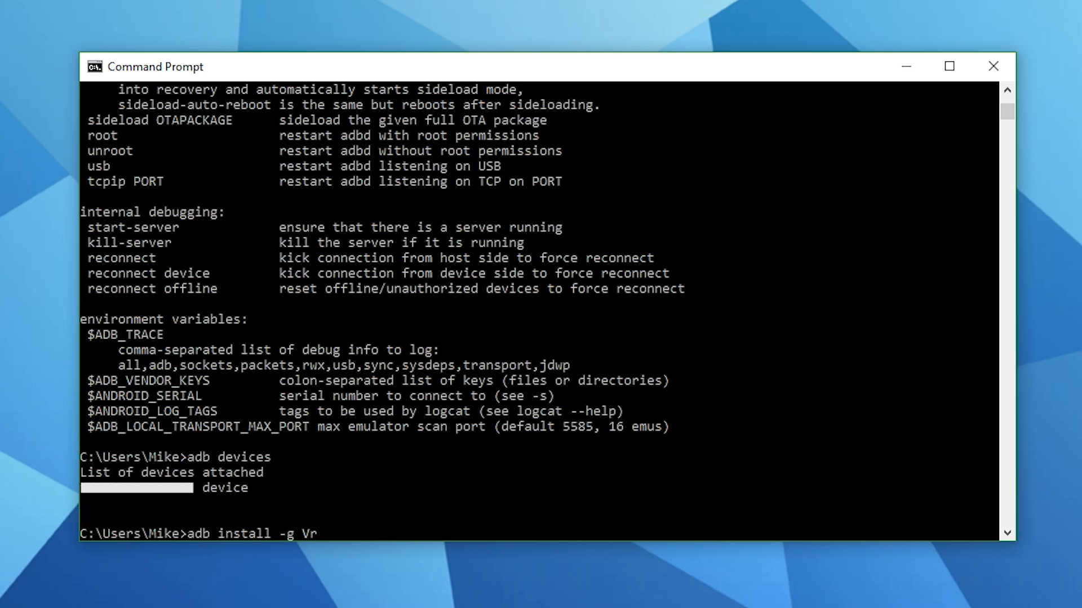
pyautogui.write('idge')
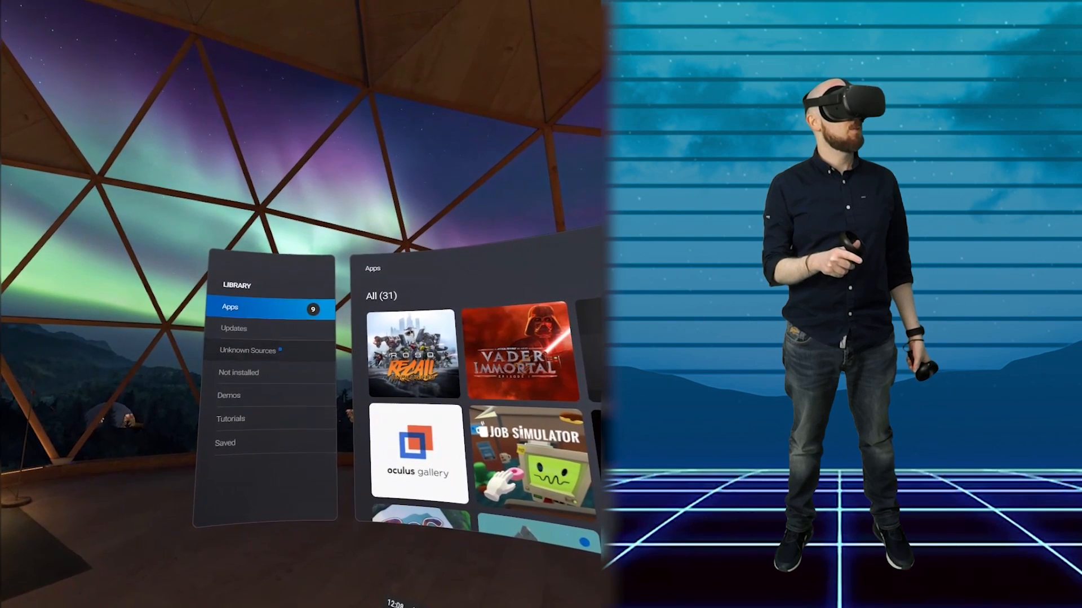
# Show the sideloaded Unknown Sources apps in the Quest Library
pyautogui.click(246, 350)
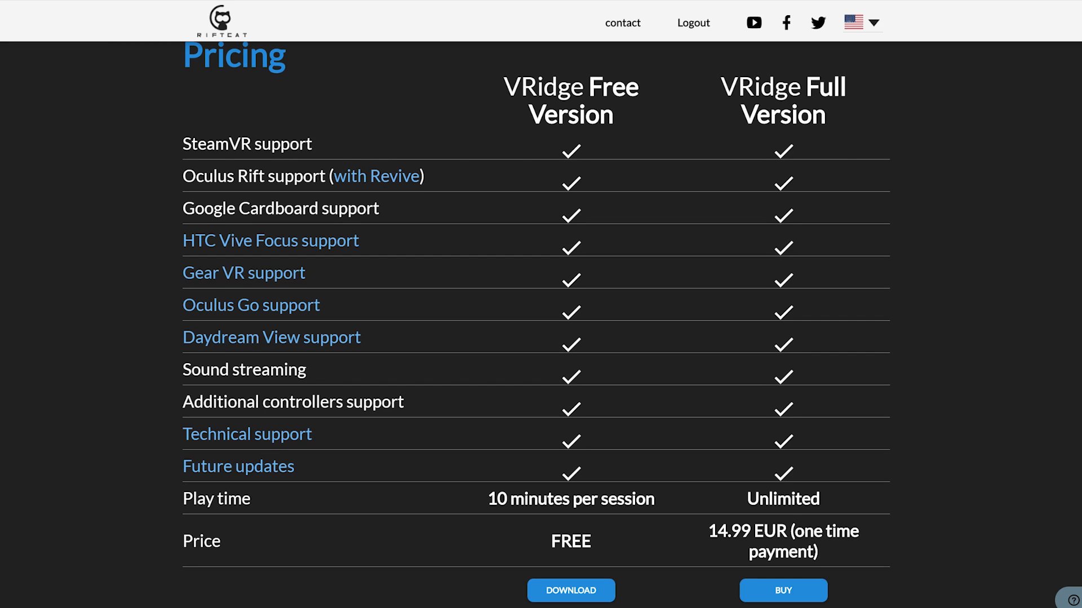
pyautogui.moveTo(670, 554)
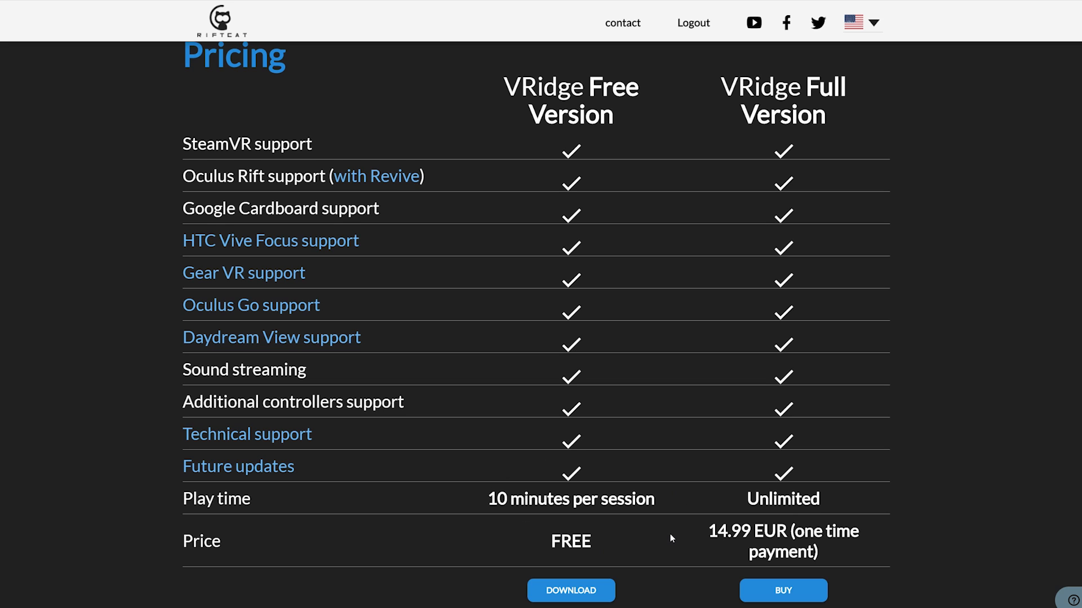
pyautogui.moveTo(815, 573)
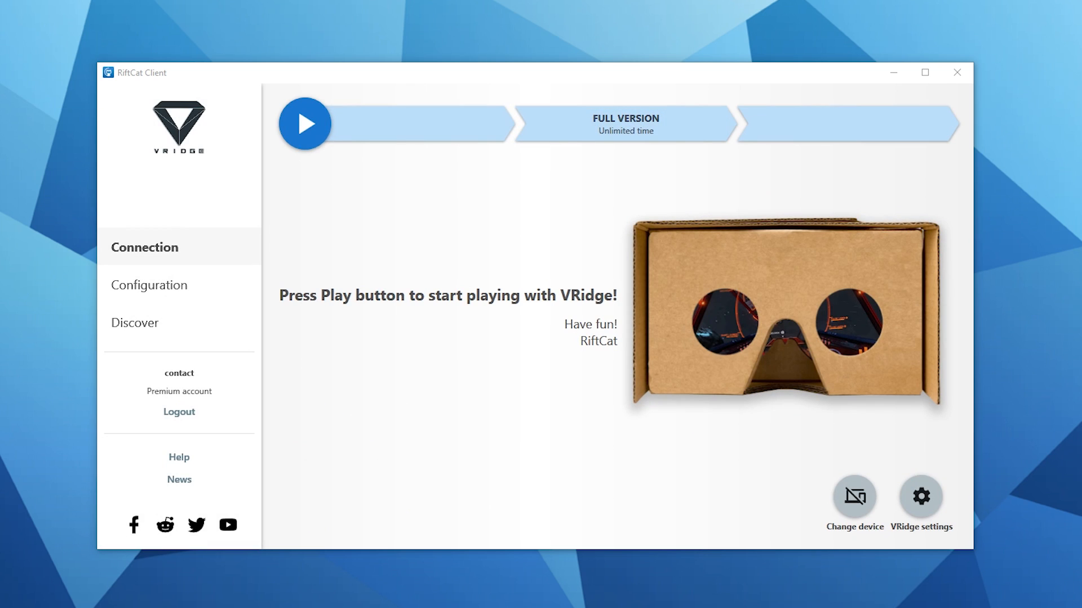
# Start streaming VRidge, try quality 5, then set it back to 8
pyautogui.click(305, 124)
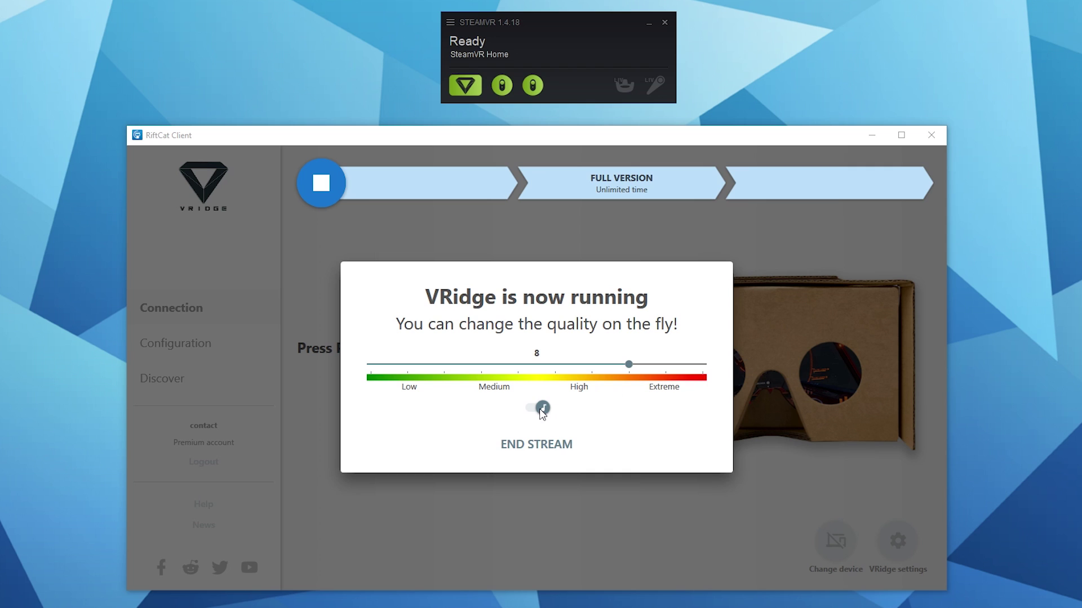
pyautogui.click(536, 409)
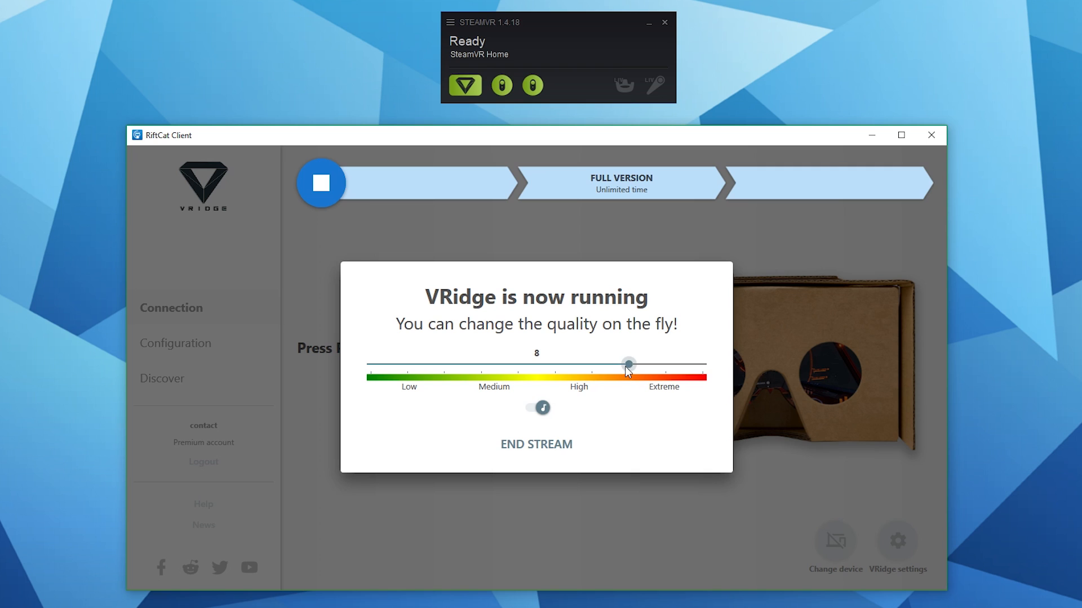
pyautogui.moveTo(628, 364); pyautogui.dragTo(519, 364)
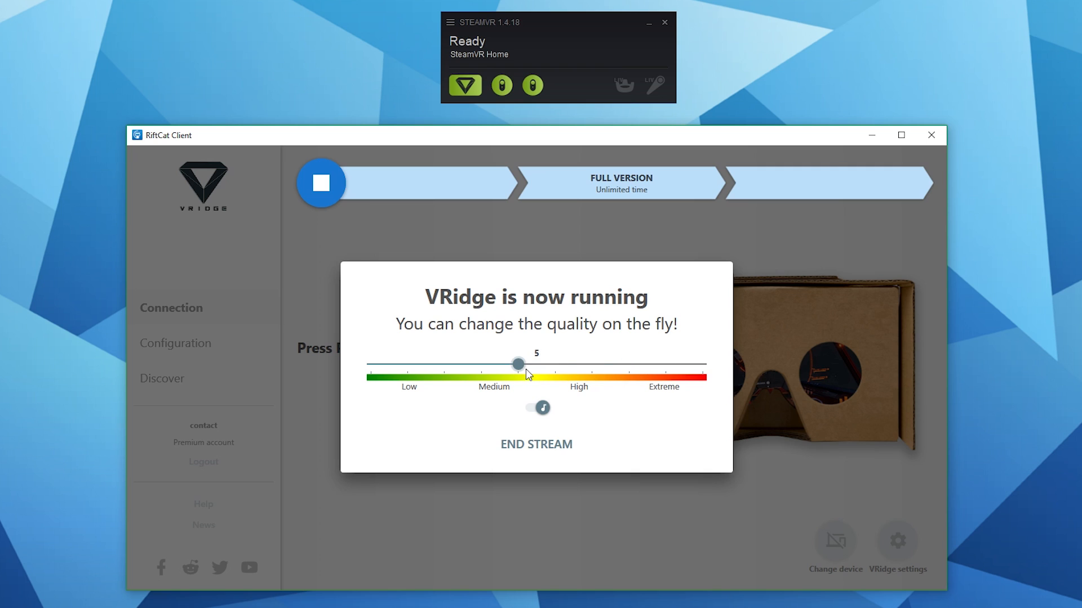
pyautogui.moveTo(519, 364); pyautogui.dragTo(628, 364)
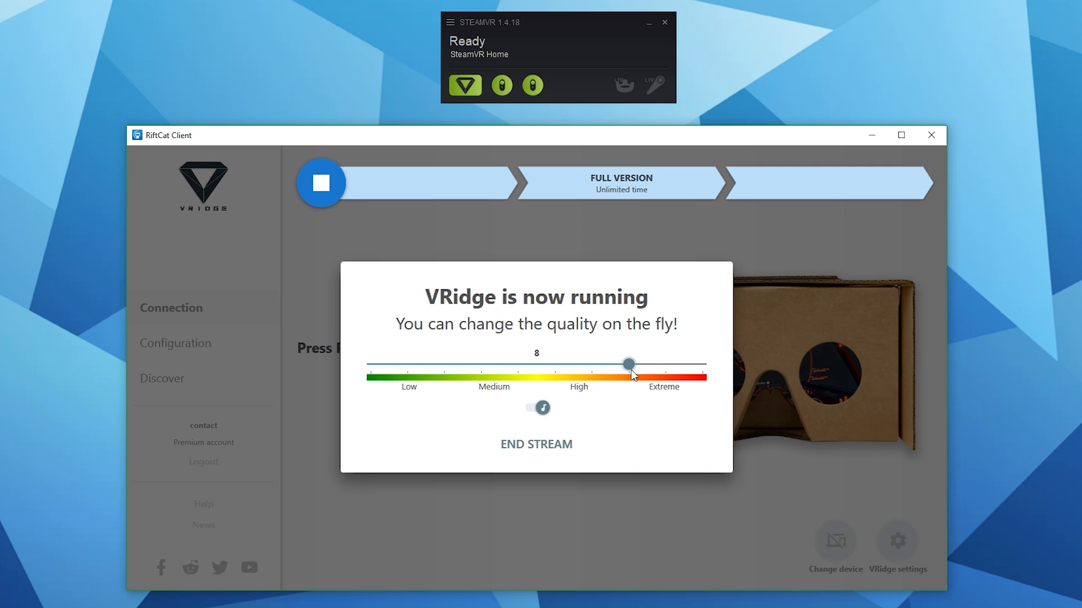
pyautogui.moveTo(870, 503)
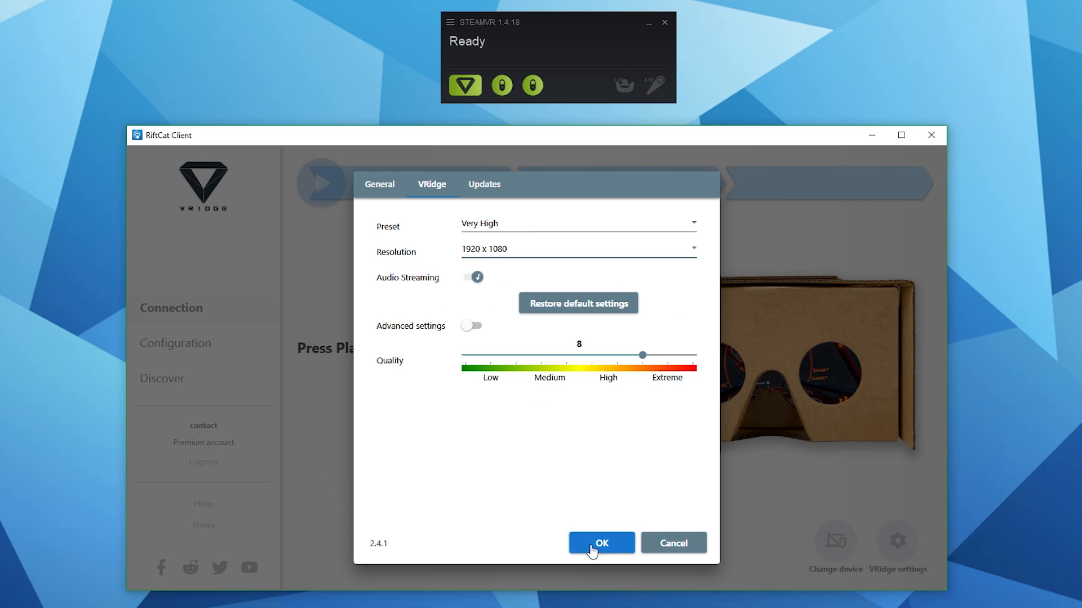
# Turn on Advanced video settings and adjust the bitrate to 17 Mbps
pyautogui.click(471, 325)
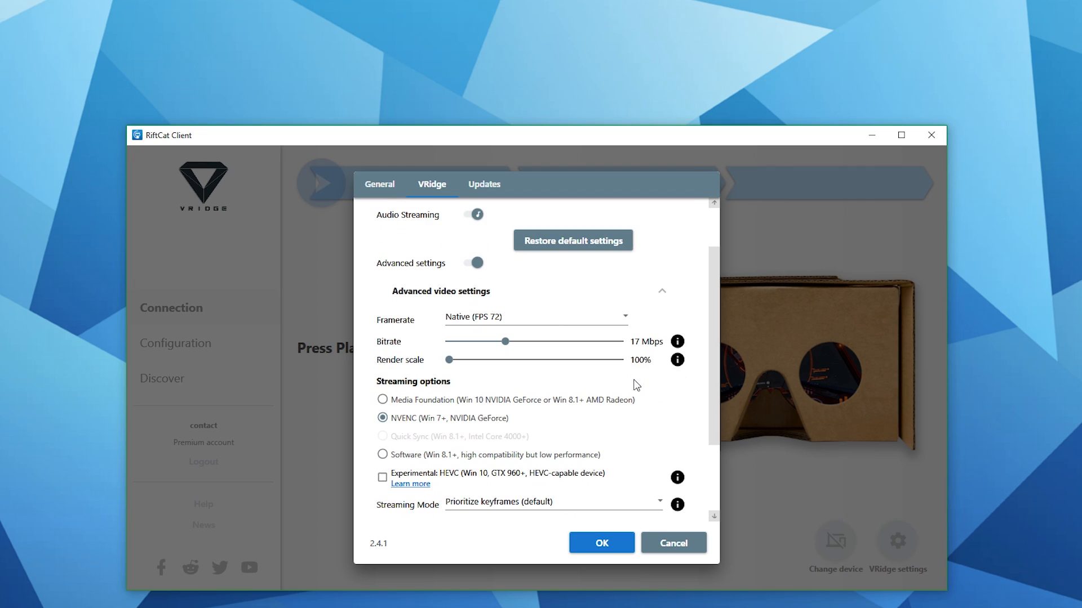
pyautogui.scroll(-3)
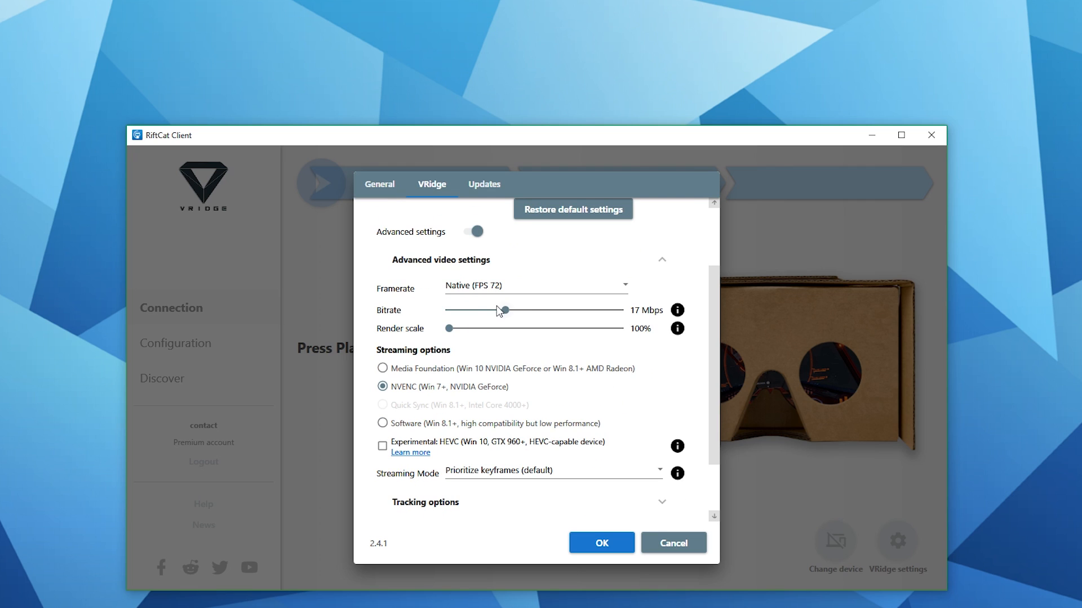
pyautogui.moveTo(484, 309); pyautogui.dragTo(511, 309)
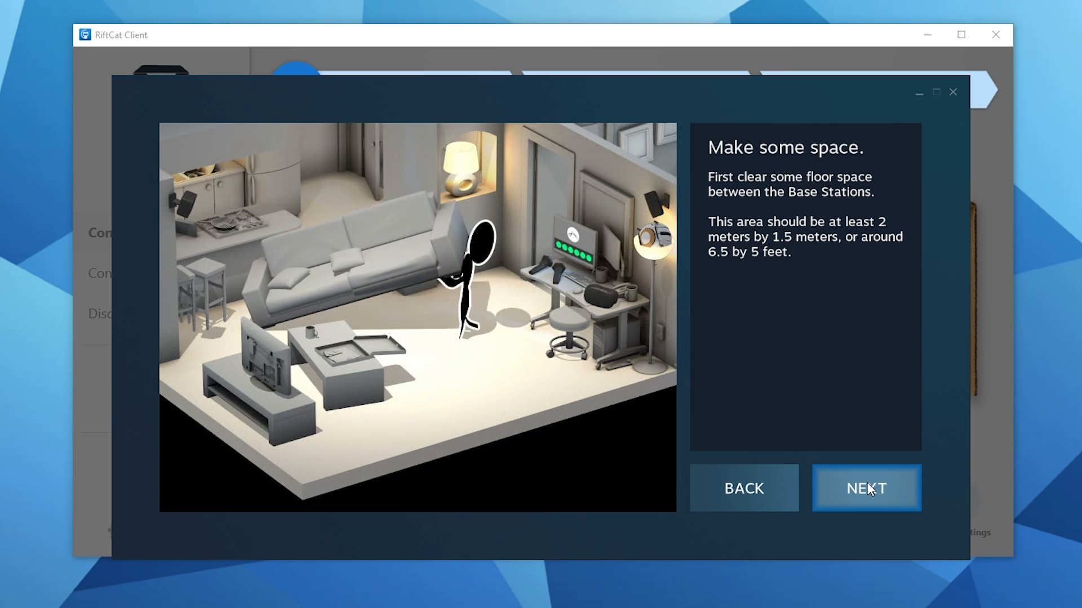
# Continue past room setup and reach the Floor Fix page of OpenVR Advanced Settings
pyautogui.click(867, 488)
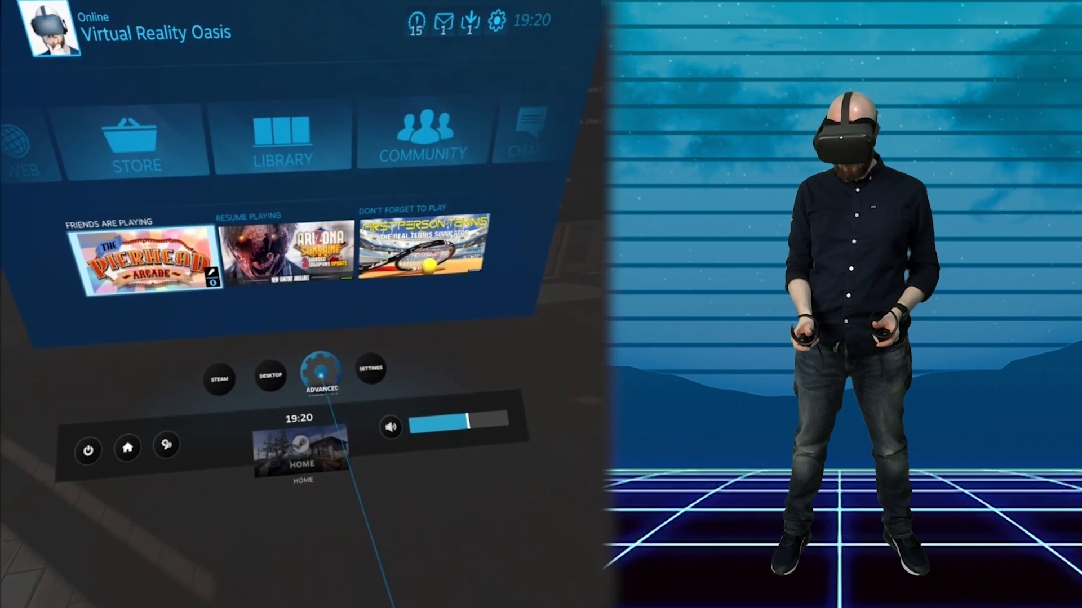
pyautogui.click(314, 377)
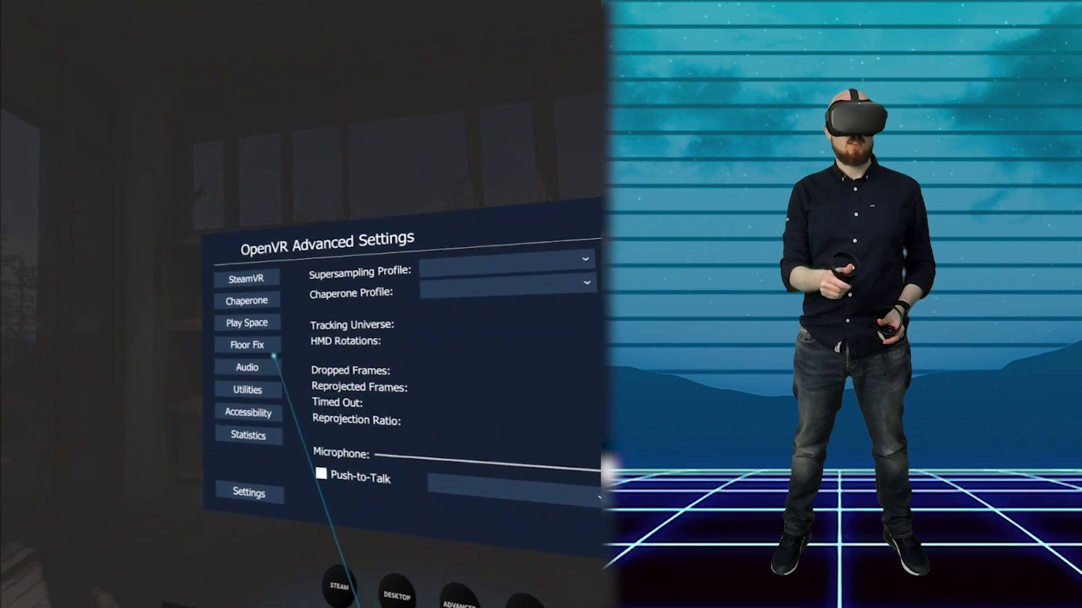
pyautogui.click(247, 344)
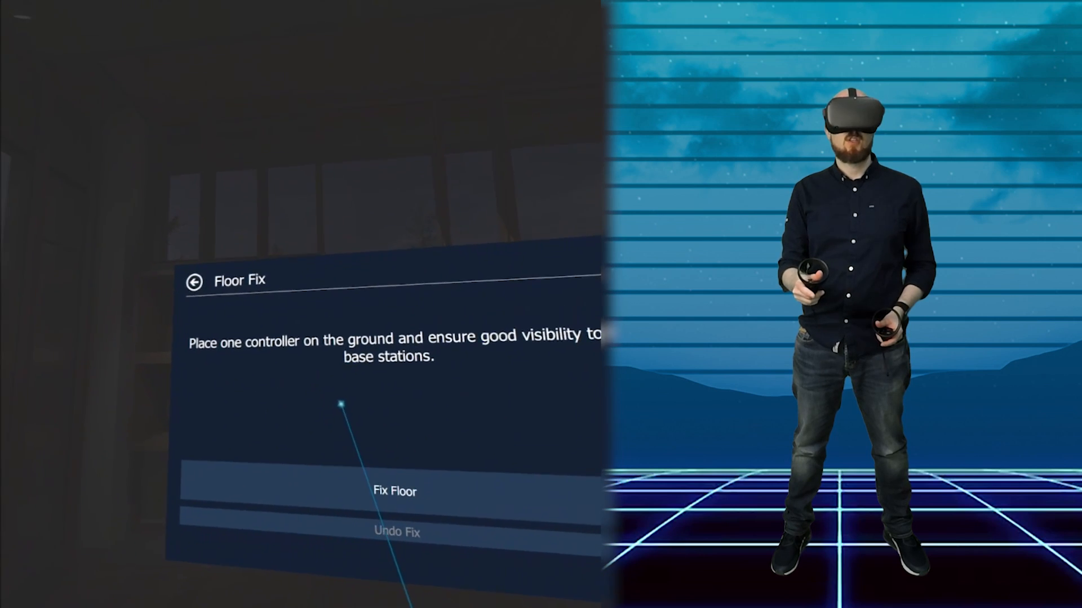